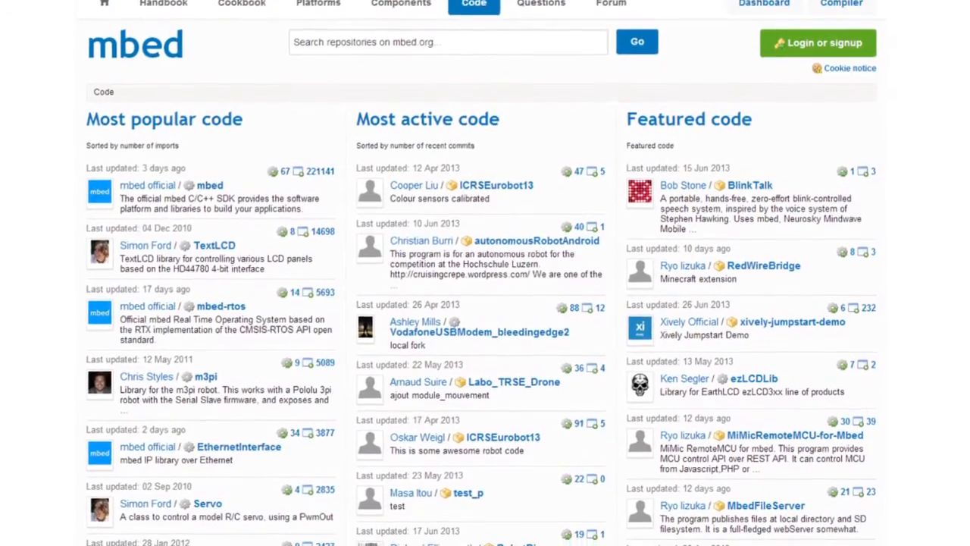
Export app_gfx for EA LPC4088 QuickStart using the Keil uVision4 toolchain, saving the zip to C:\Dev.
scroll(down, 3)
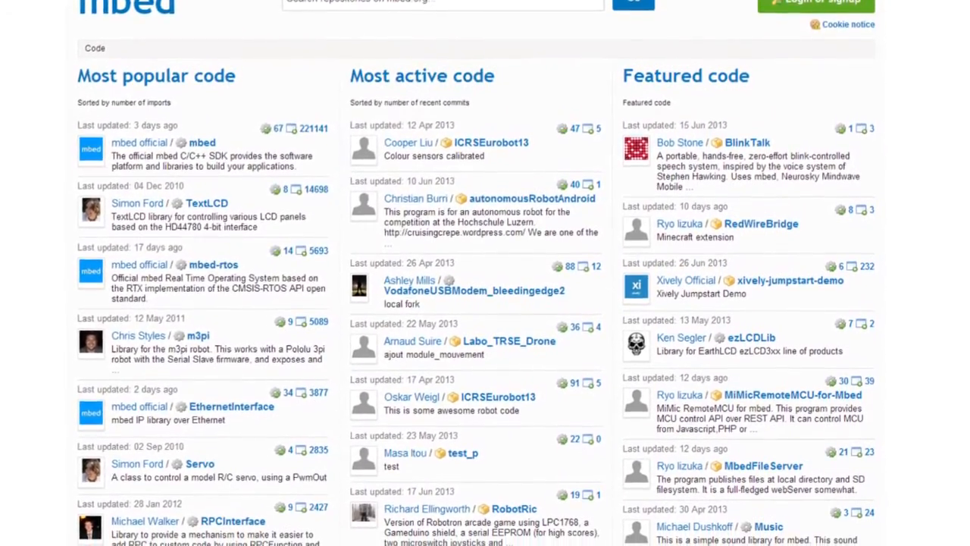
scroll(down, 3)
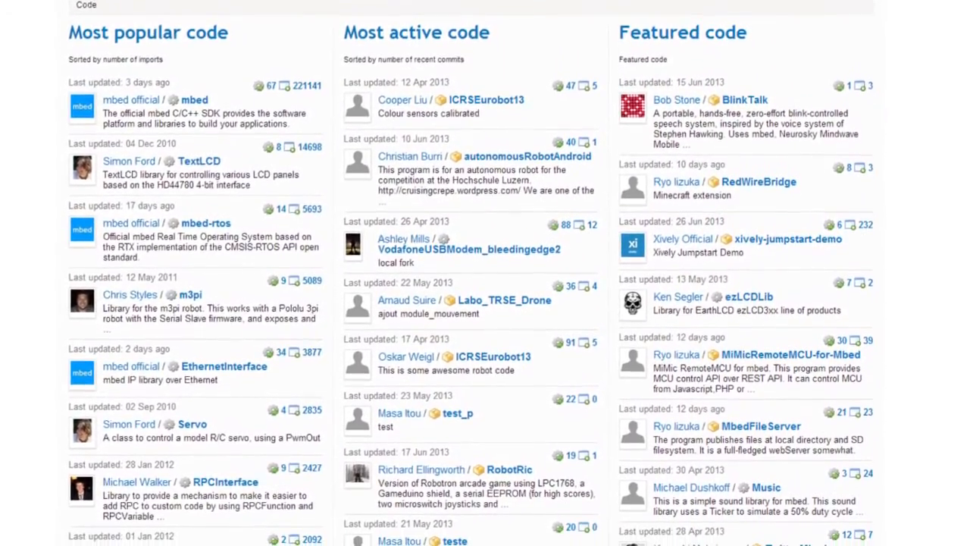
scroll(down, 3)
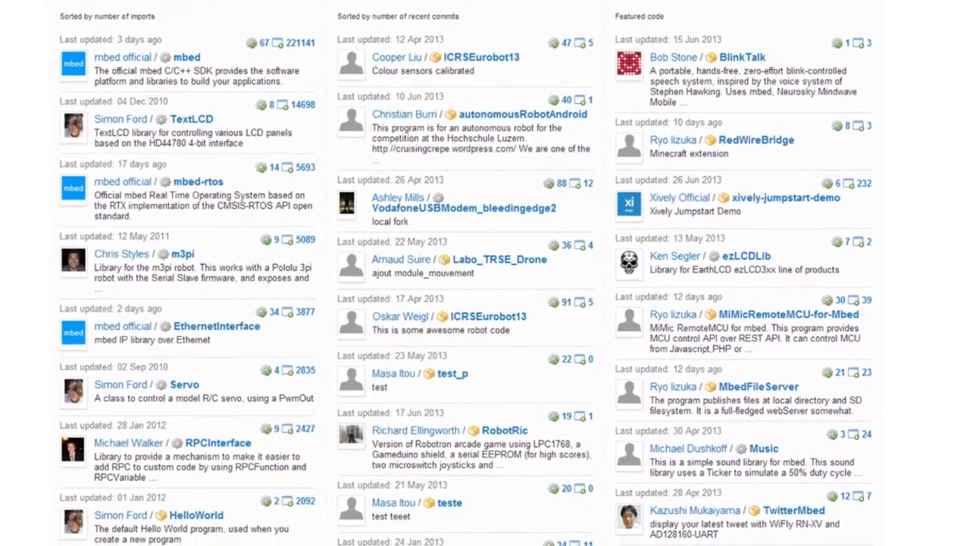
scroll(down, 3)
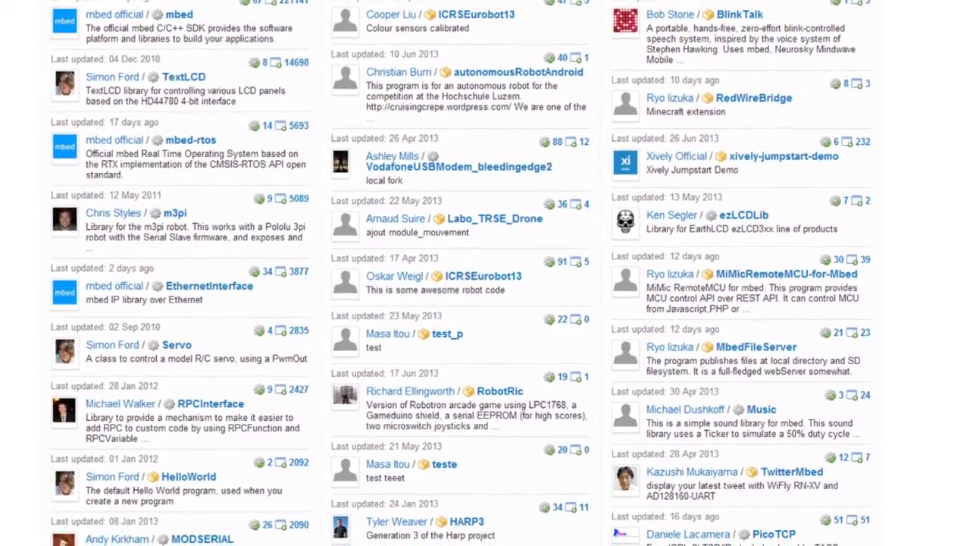
scroll(down, 3)
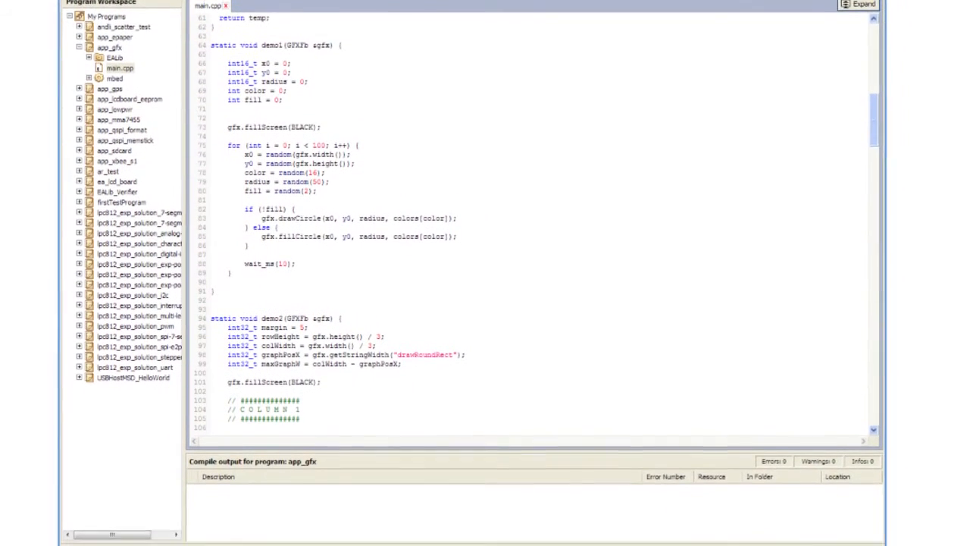
scroll(down, 3)
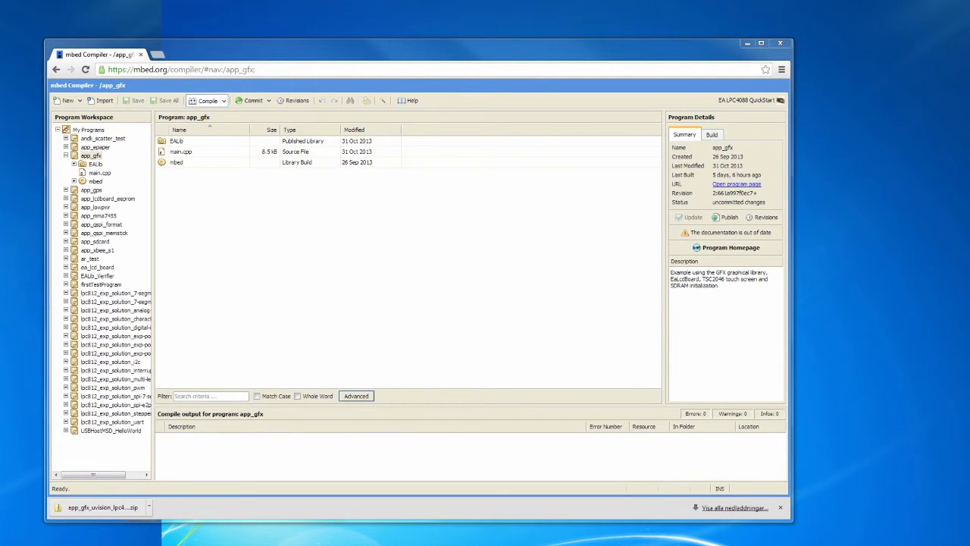
right_click(91, 156)
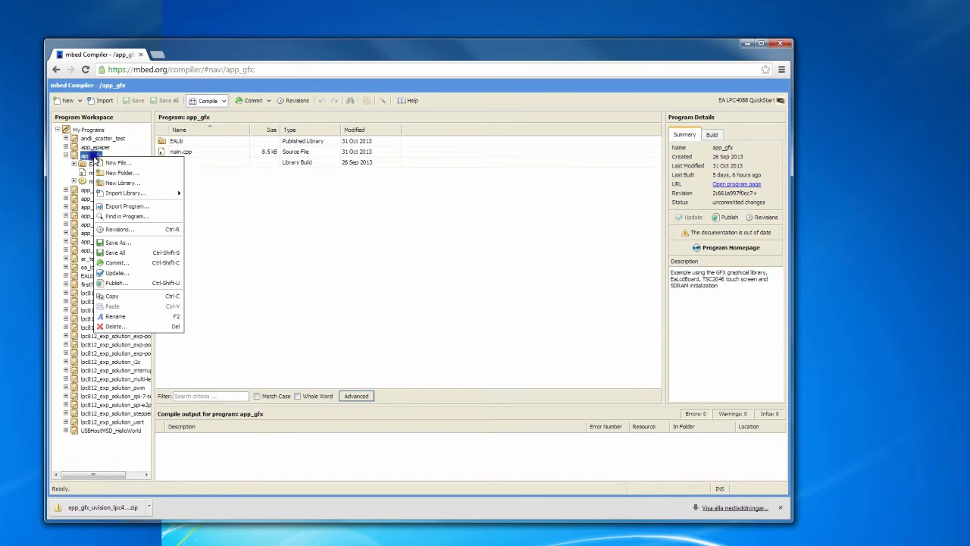
mouse_move(117, 162)
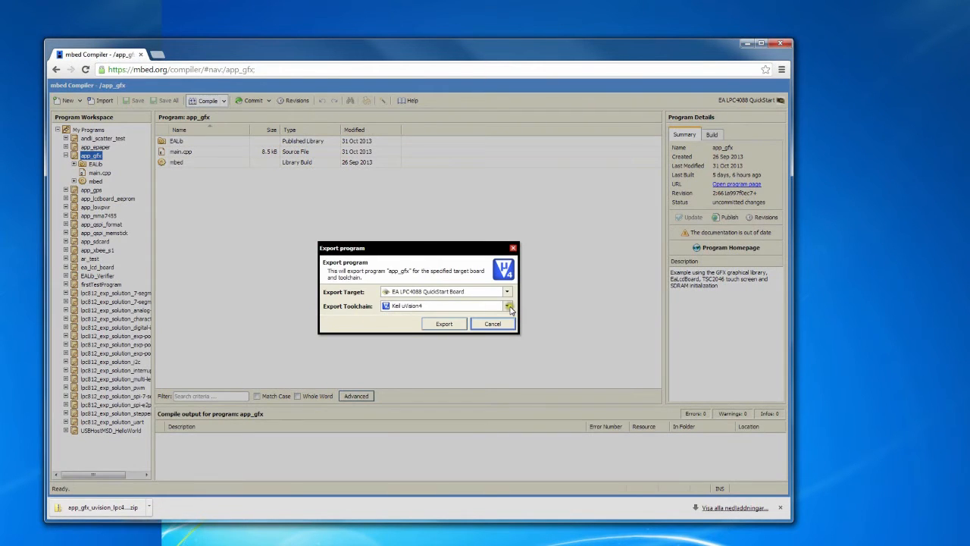
click(507, 305)
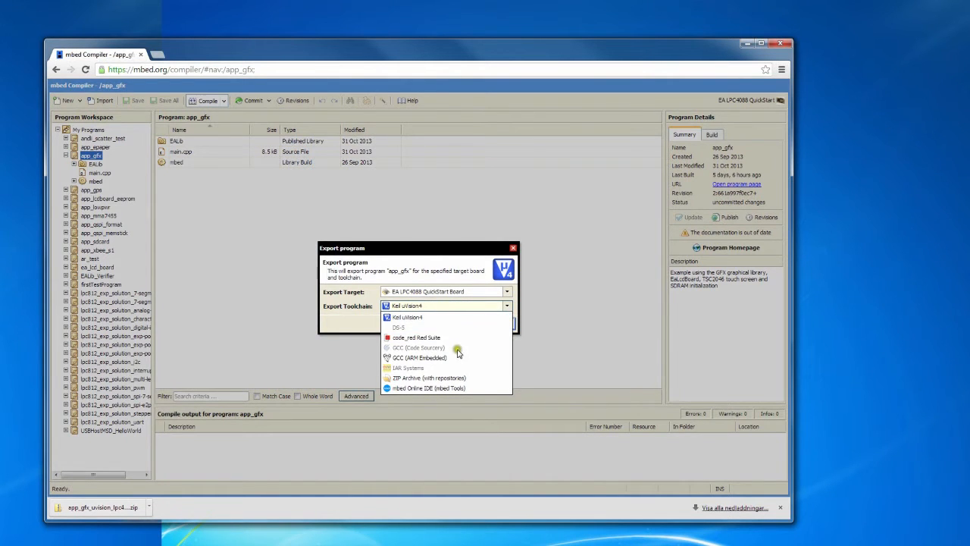
click(407, 305)
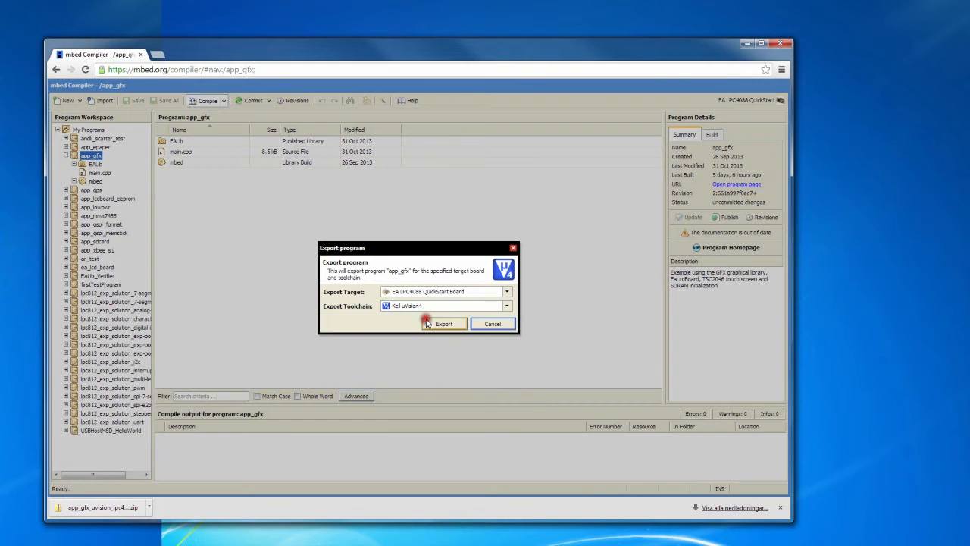
click(444, 323)
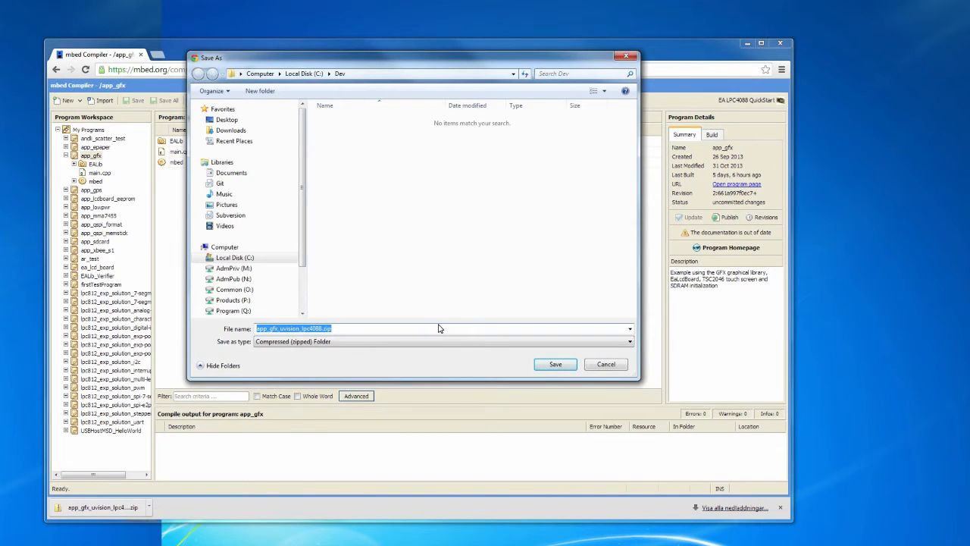
click(554, 364)
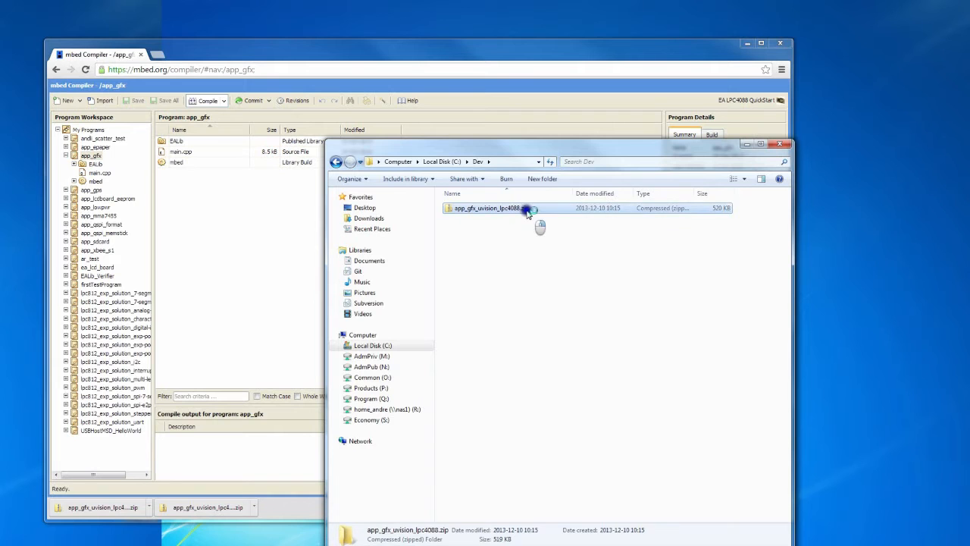
Extract the exported zip and select app_gfx.uvproj inside the extracted app_gfx folder.
right_click(489, 207)
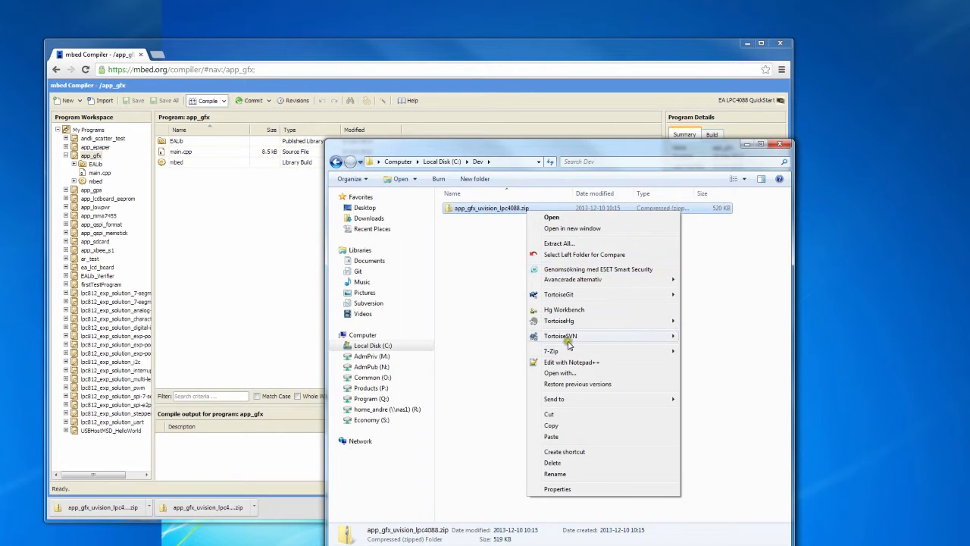
click(597, 328)
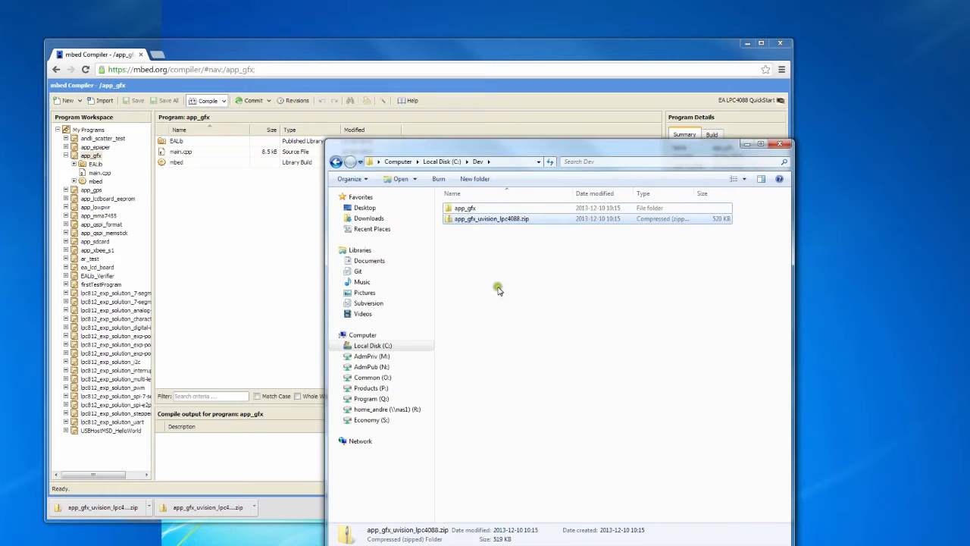
double_click(465, 208)
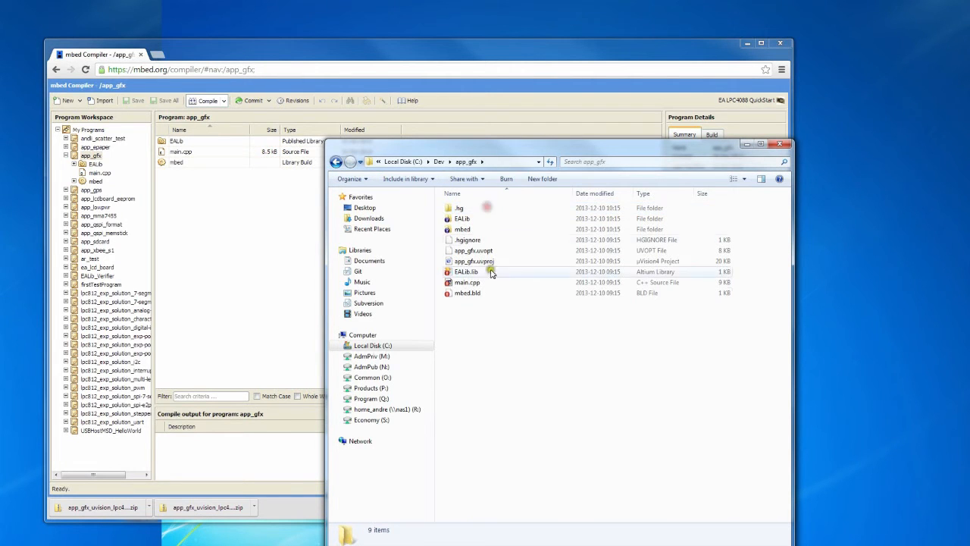
click(473, 260)
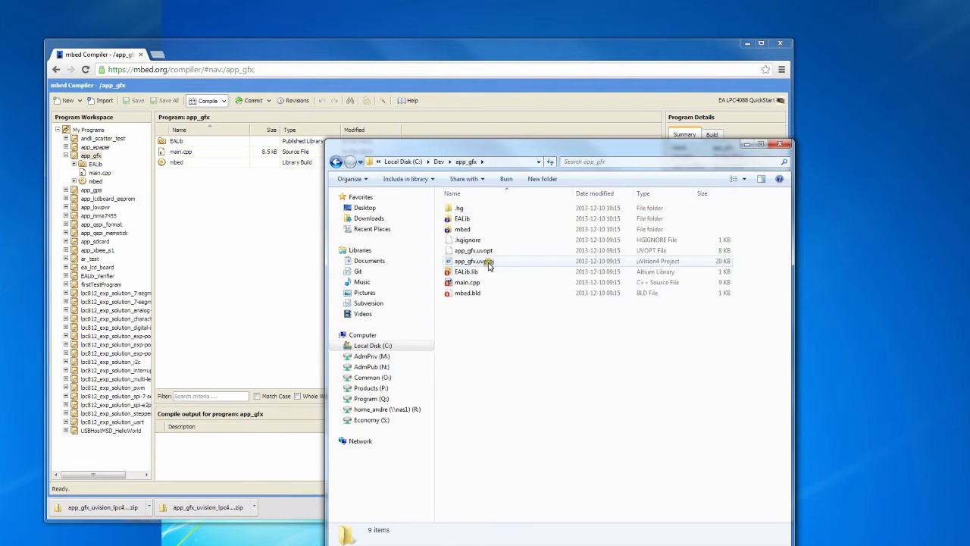
click(473, 261)
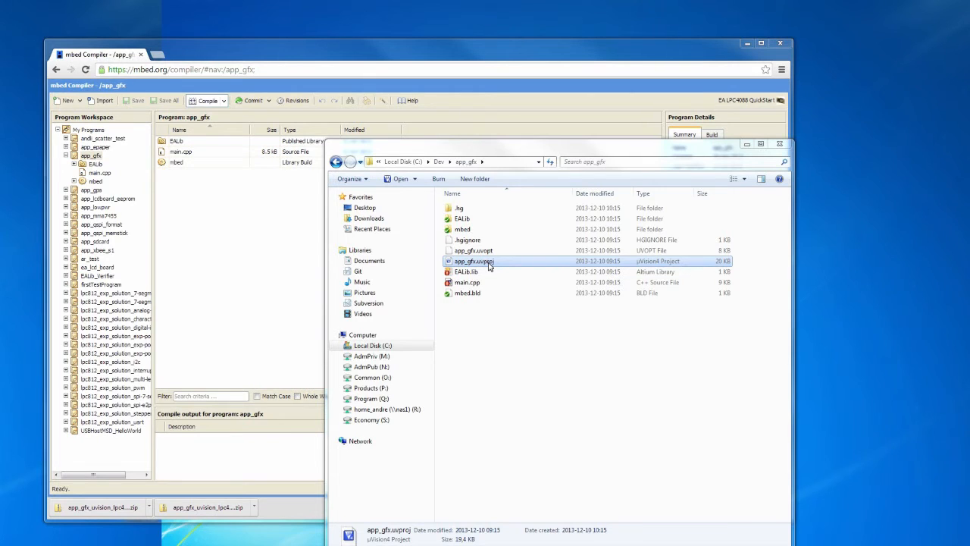
Open app_gfx.uvproj in µVision4 and expand the NXP LPC4088 target's source files.
double_click(474, 261)
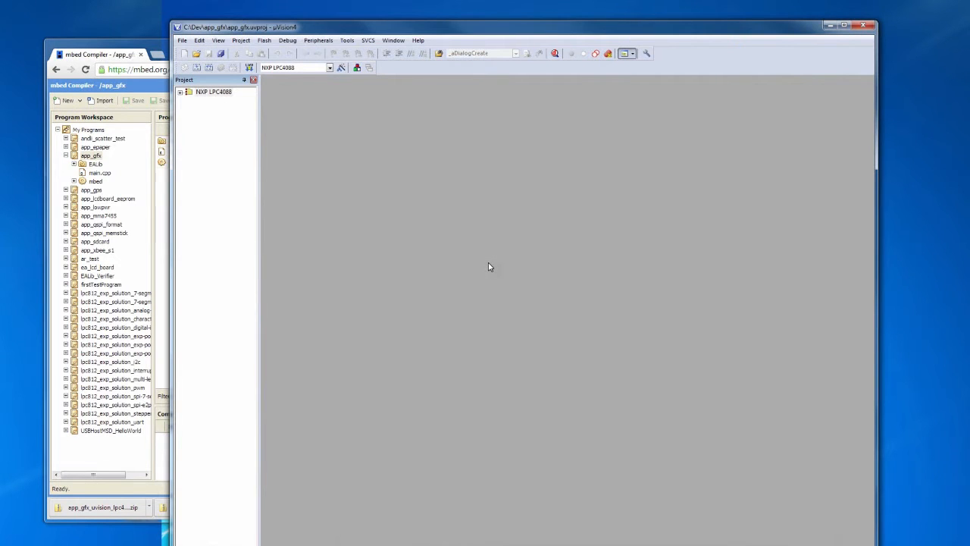
click(180, 92)
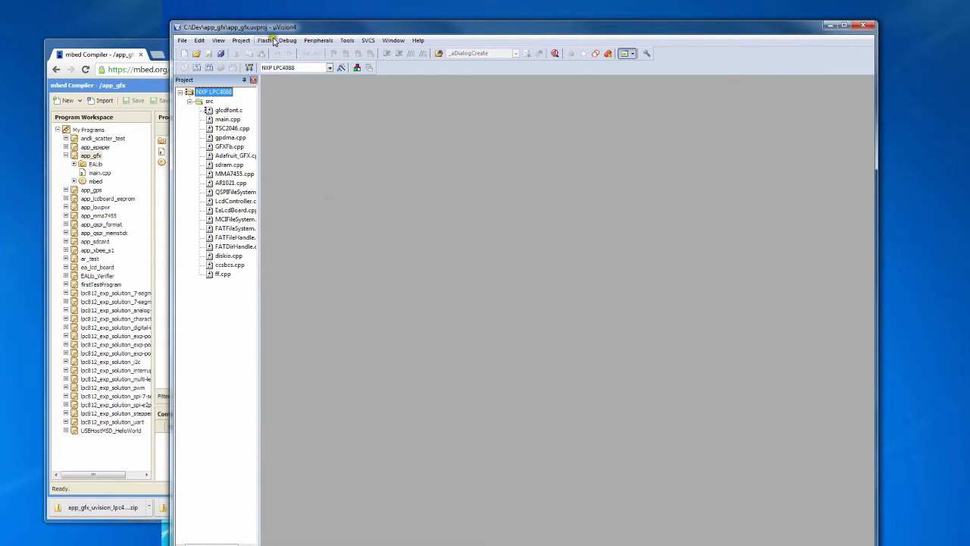
click(241, 40)
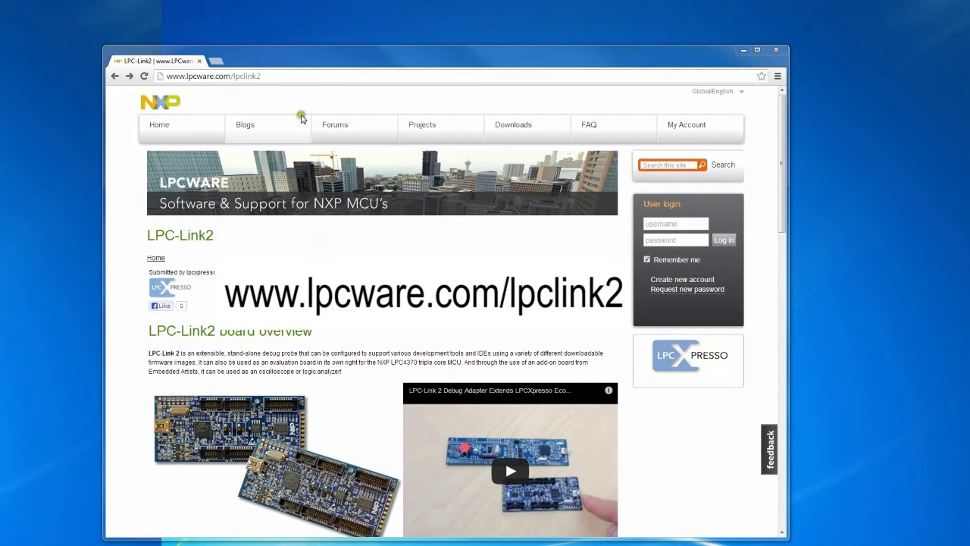
Follow 'The LPC-Link 2 Configuration Tool' link further down the LPC-Link2 page.
click(212, 76)
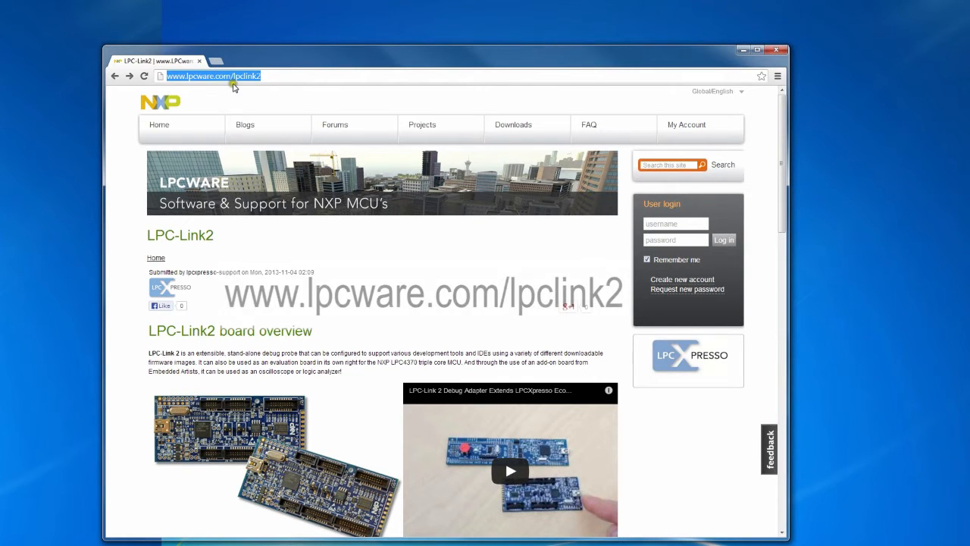
scroll(down, 3)
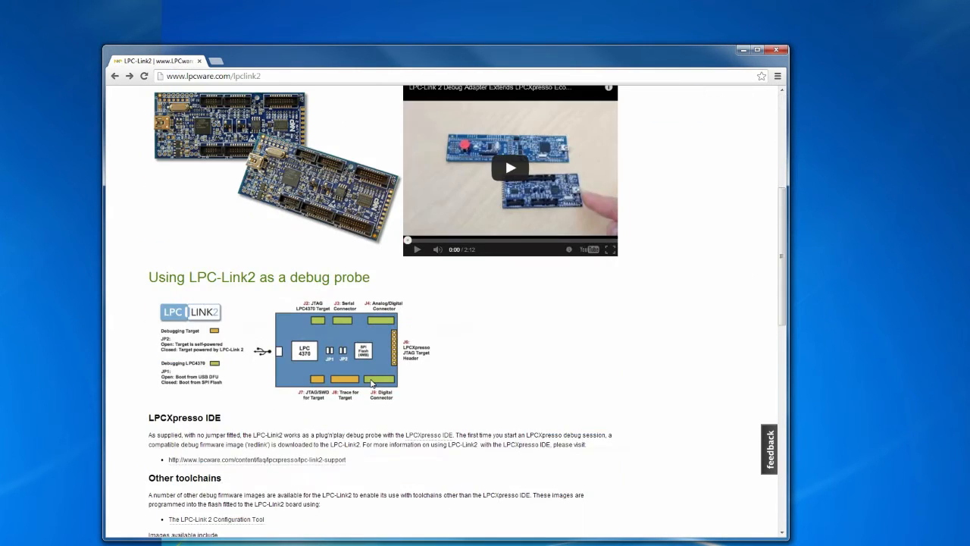
scroll(down, 3)
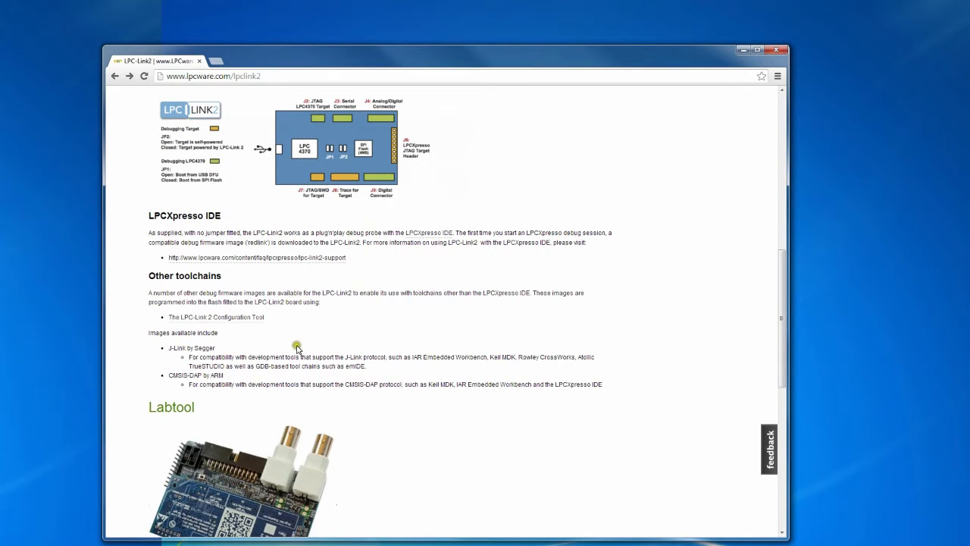
click(214, 317)
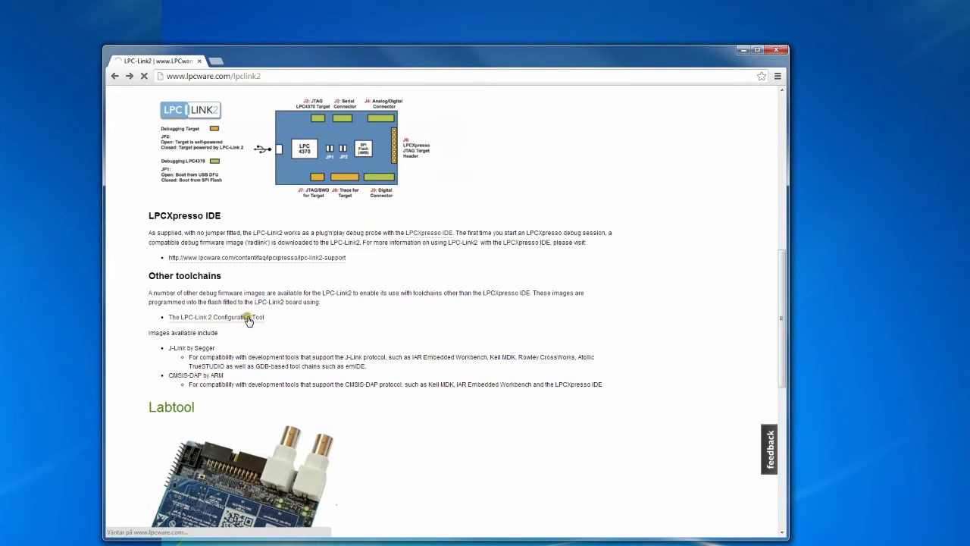
click(215, 317)
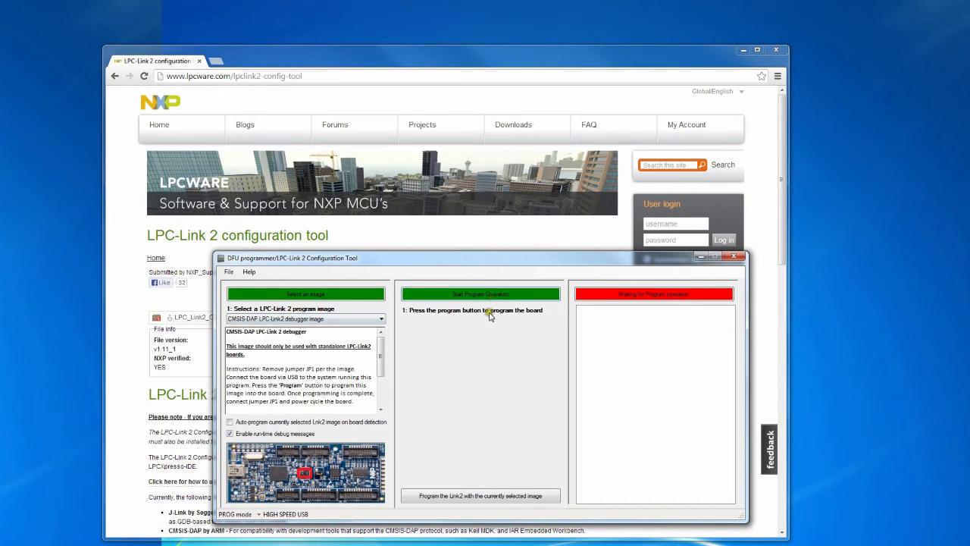
Program the LPC-Link2 with the selected CMSIS-DAP image until read-back verification succeeds.
click(480, 495)
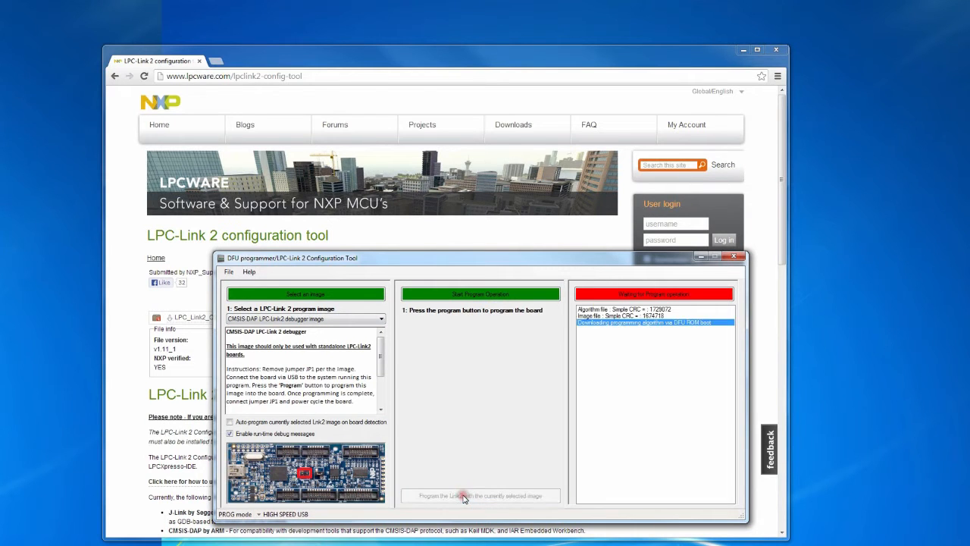
click(480, 495)
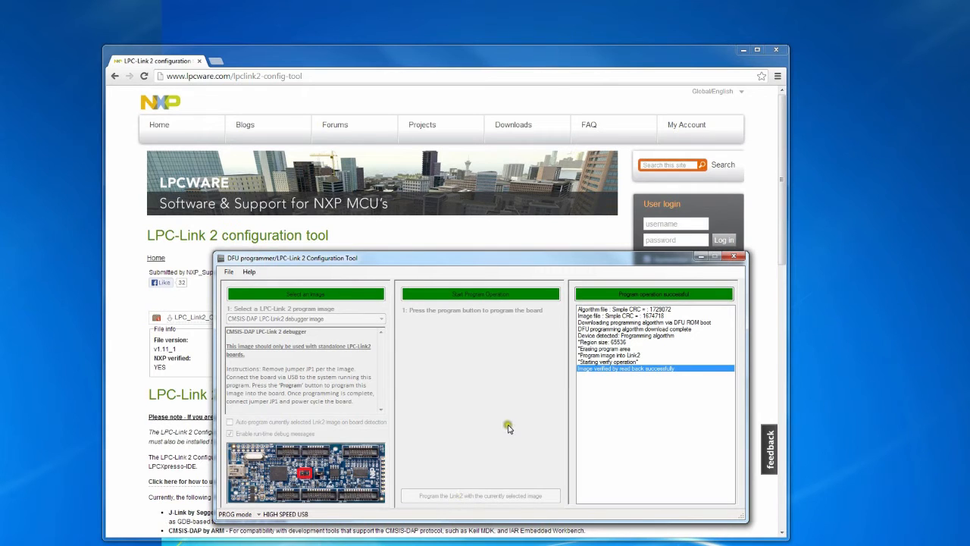
mouse_move(534, 397)
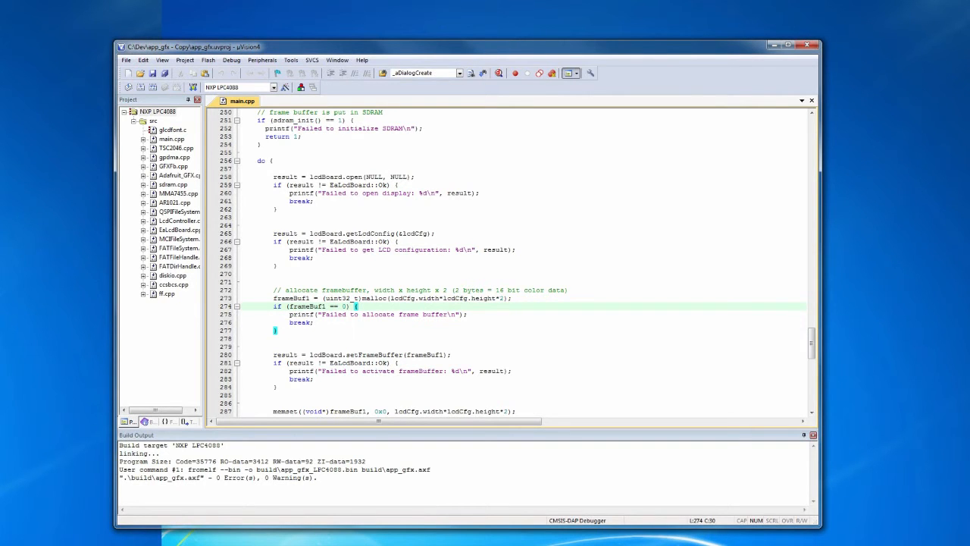
mouse_move(516, 122)
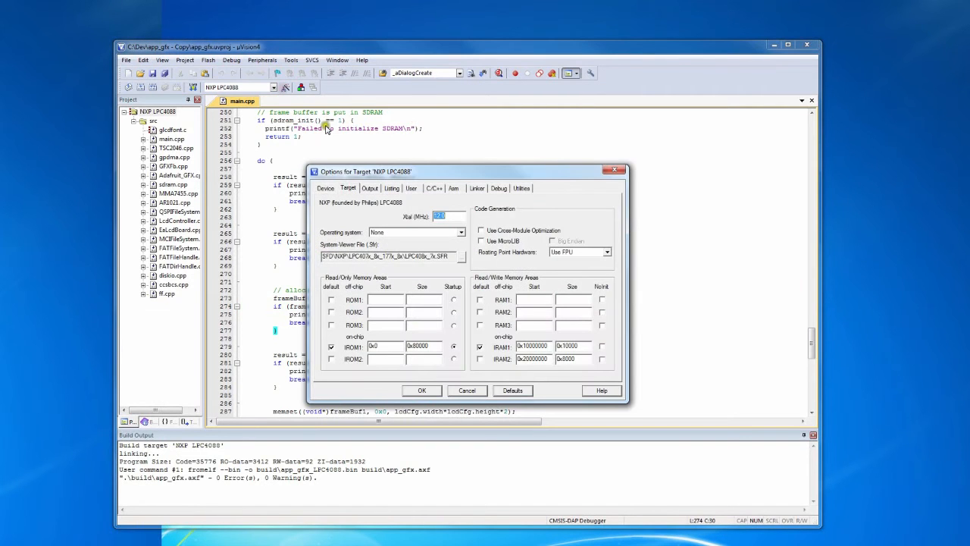
Set the CMSIS-DAP debugger to the SW port with a 10MHz maximum clock.
click(498, 188)
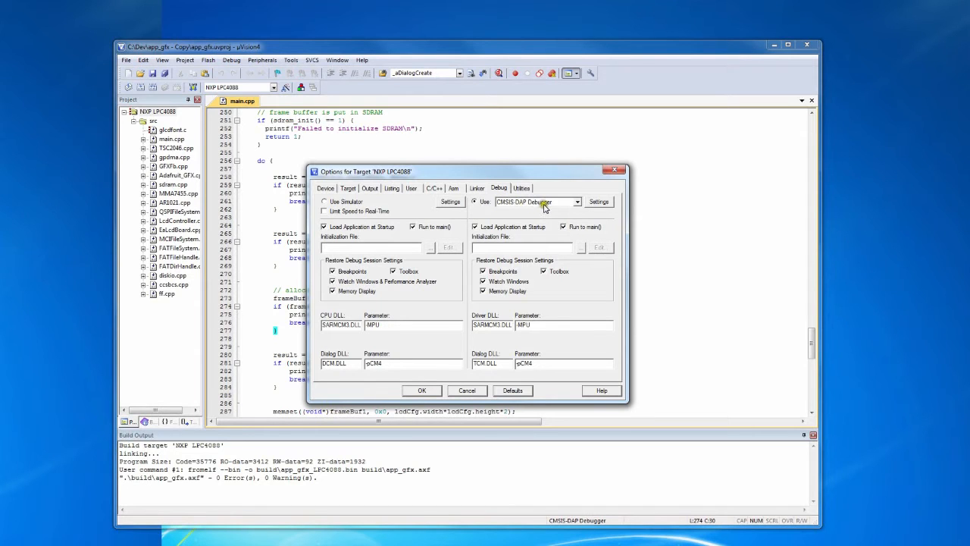
click(599, 201)
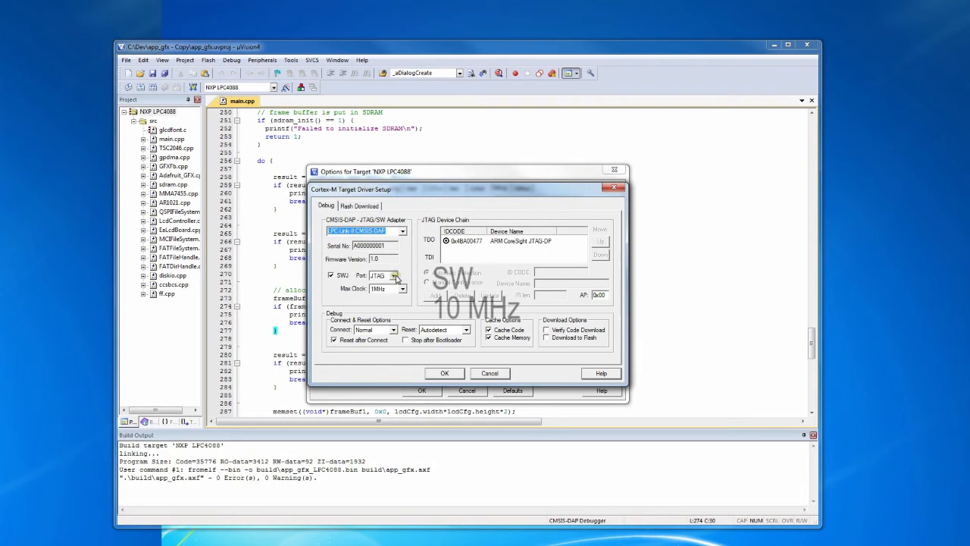
click(403, 288)
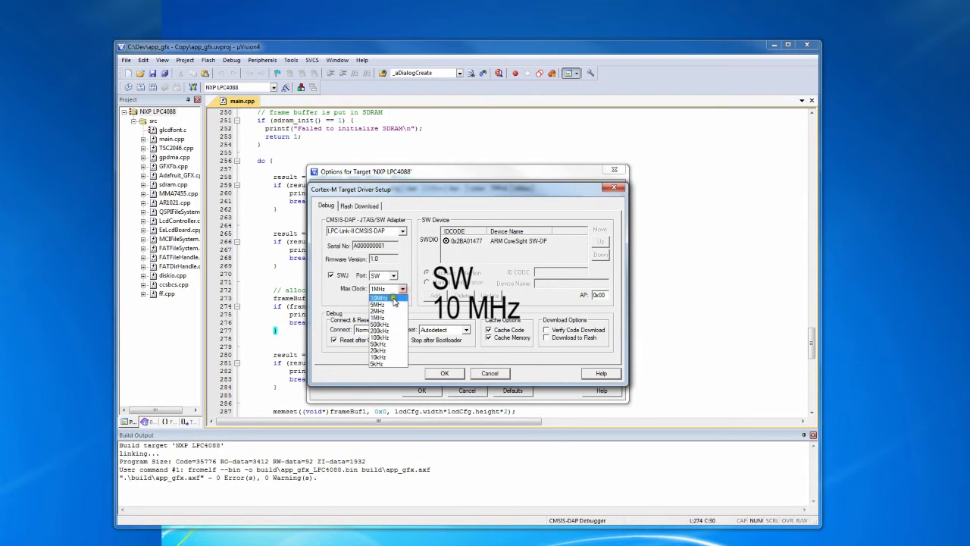
click(379, 297)
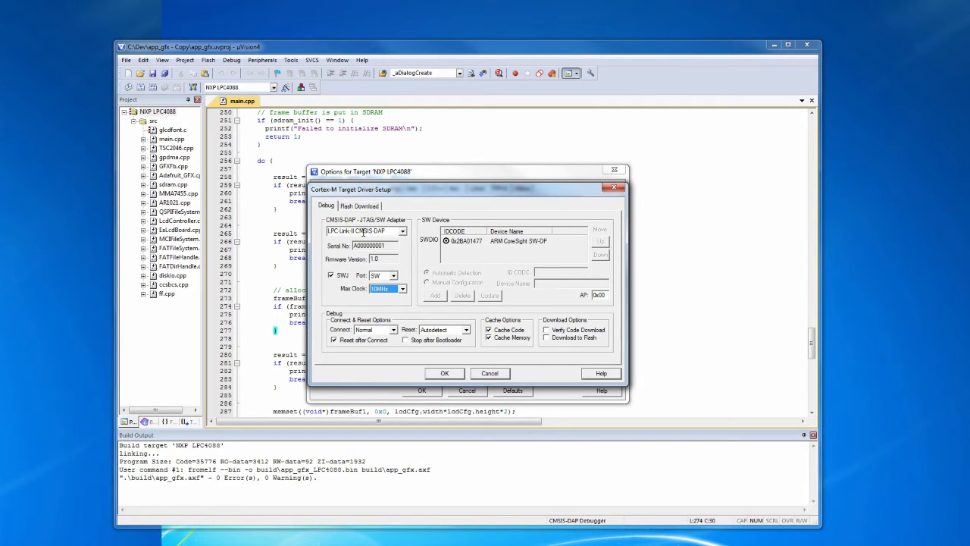
Add the LPC407x_8x IAP 512kB Flash download algorithm and apply the target settings.
click(359, 205)
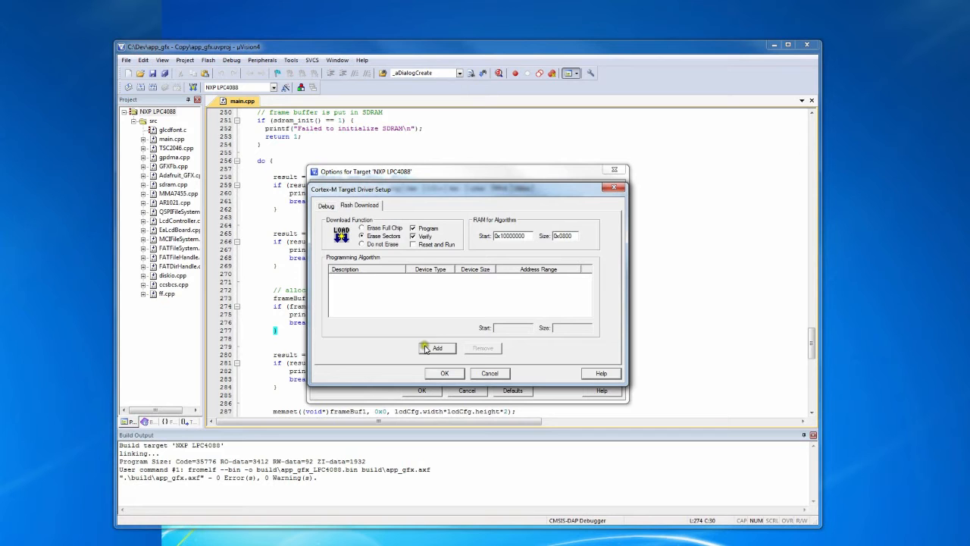
click(437, 348)
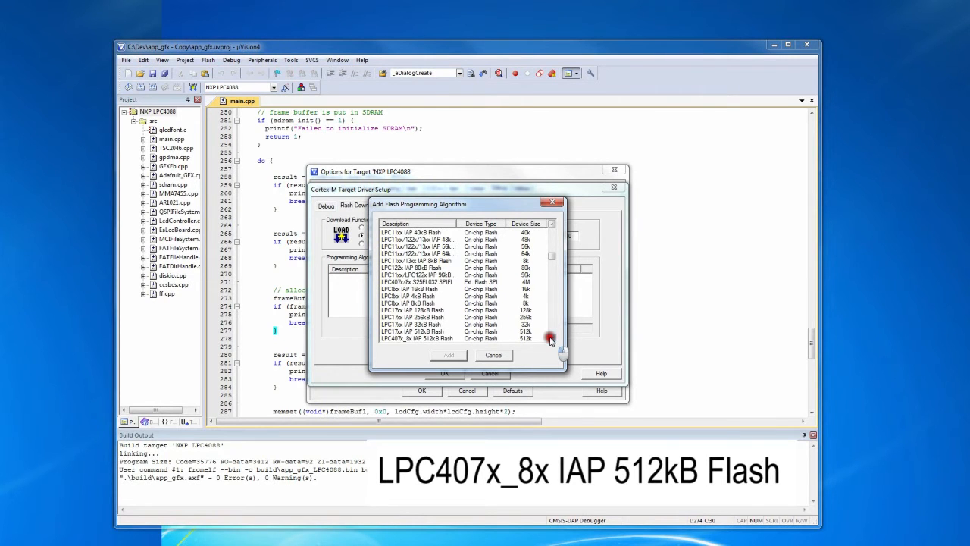
click(448, 354)
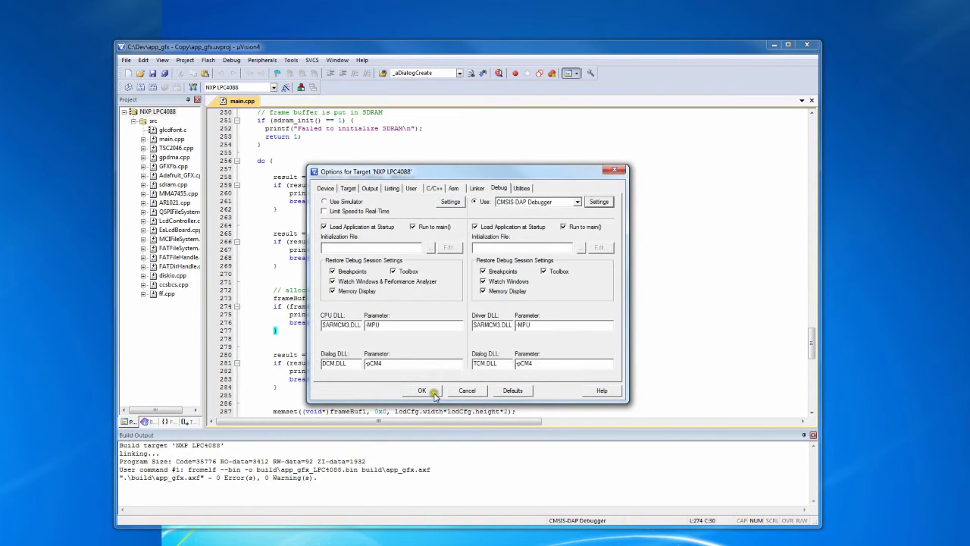
click(423, 391)
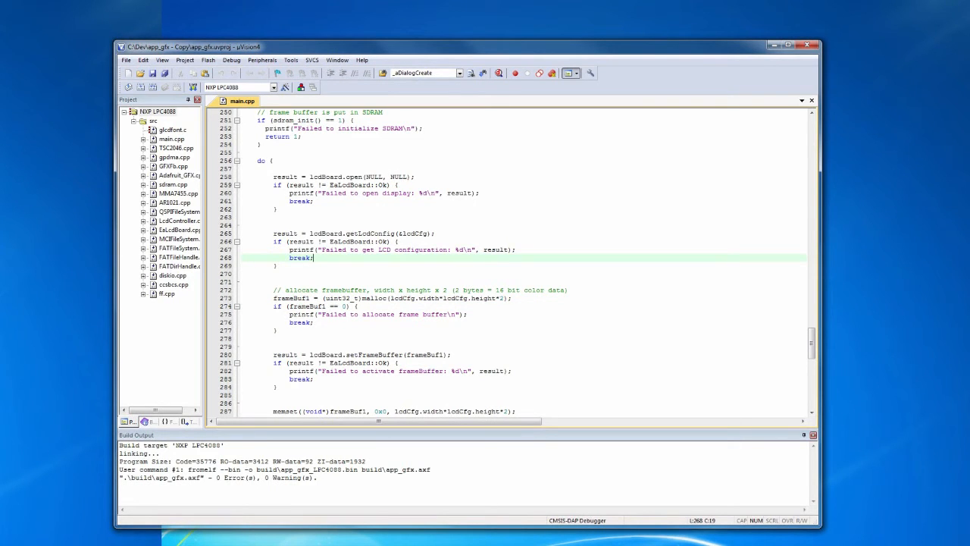
Start a debug session from the Debug menu, halting at main, then choose another Debug command.
click(232, 60)
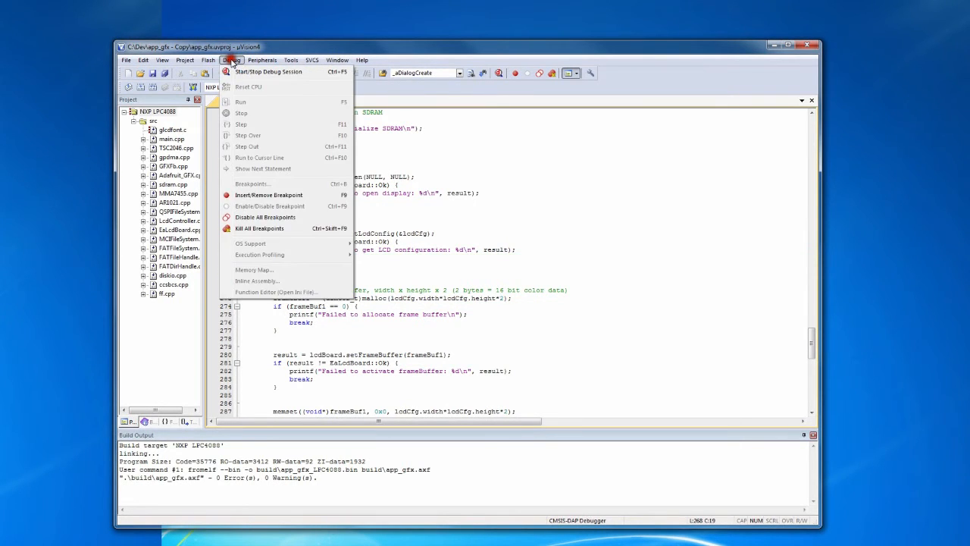
click(266, 71)
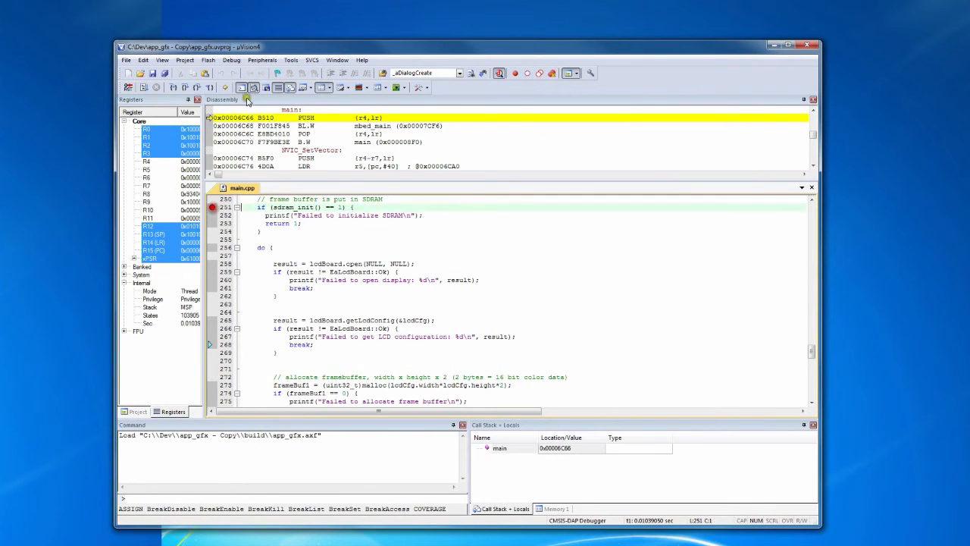
click(231, 60)
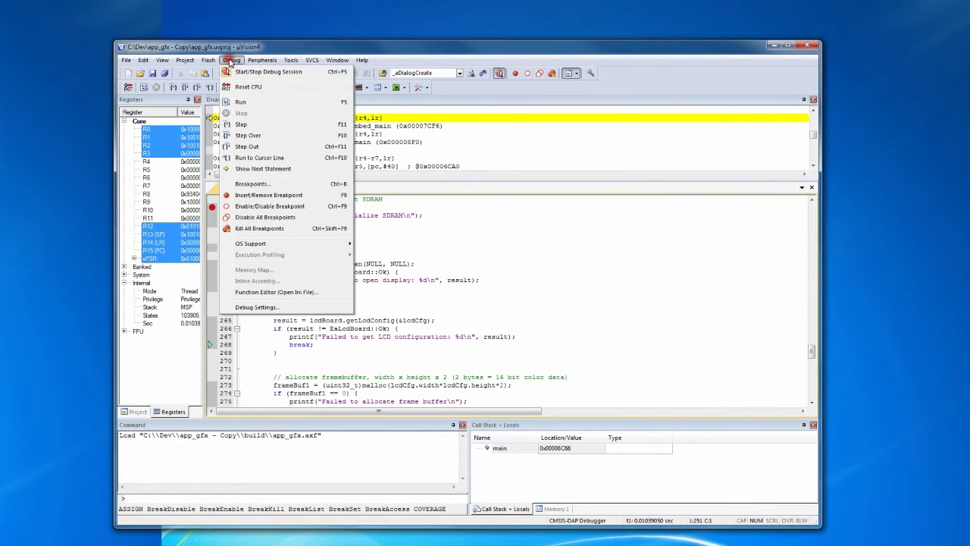
click(248, 135)
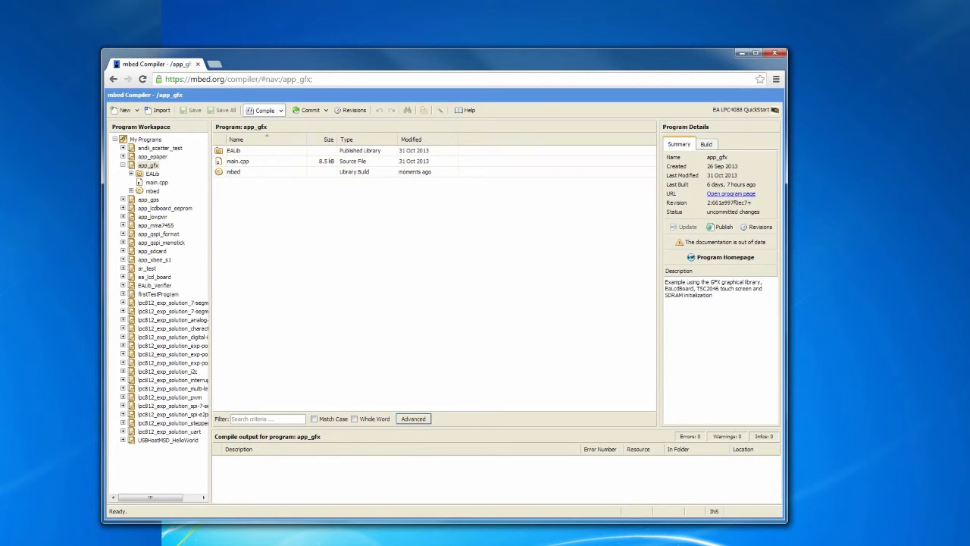
Export app_gfx with the code_red Red Suite toolchain and save the zip to C:\Dev.
right_click(149, 165)
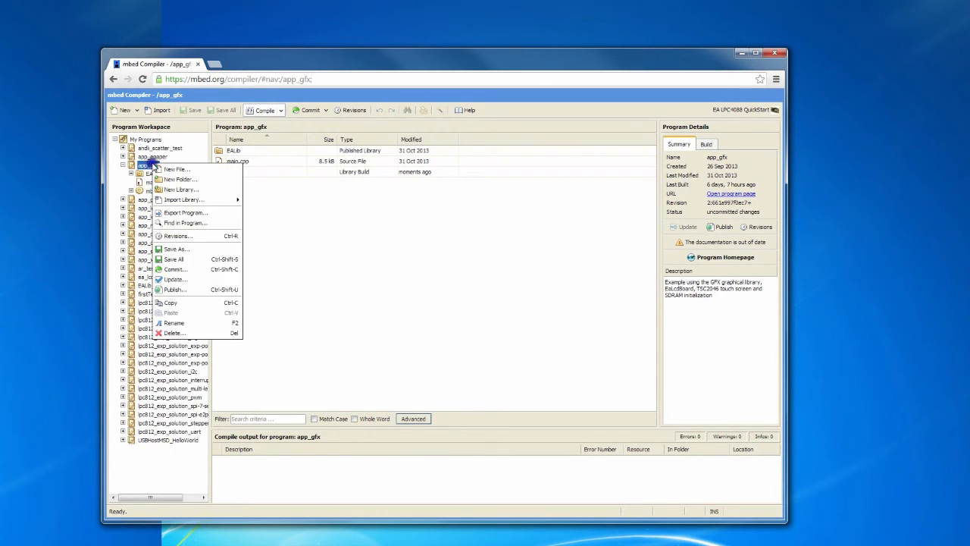
mouse_move(194, 214)
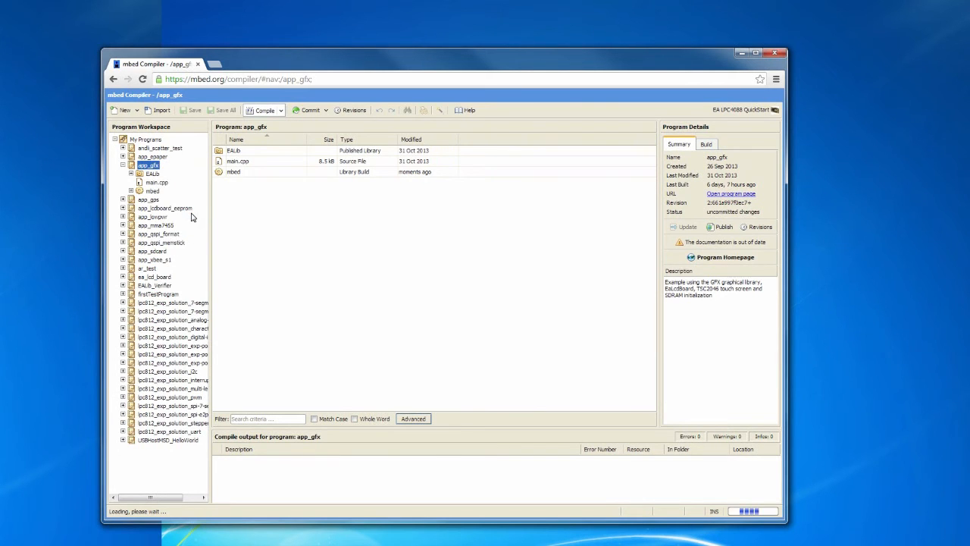
click(533, 321)
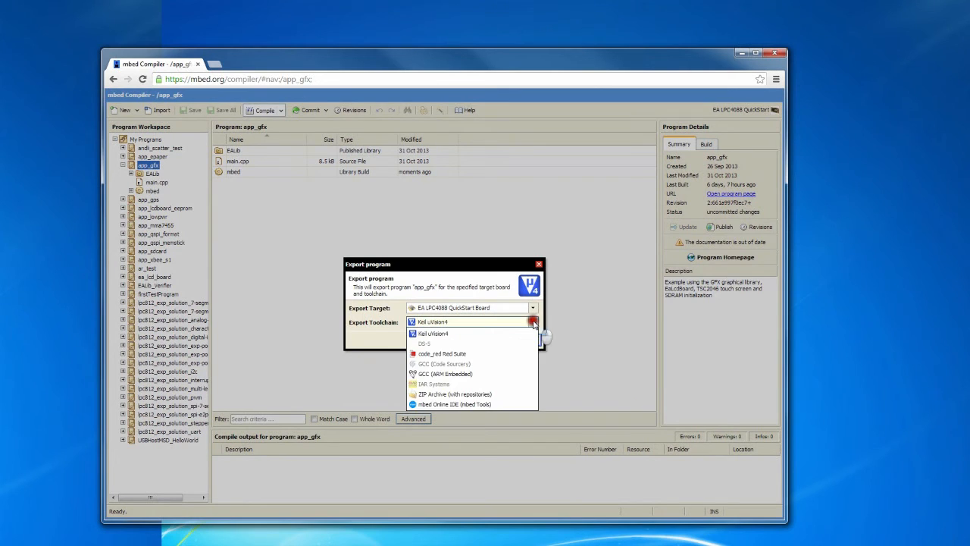
click(442, 353)
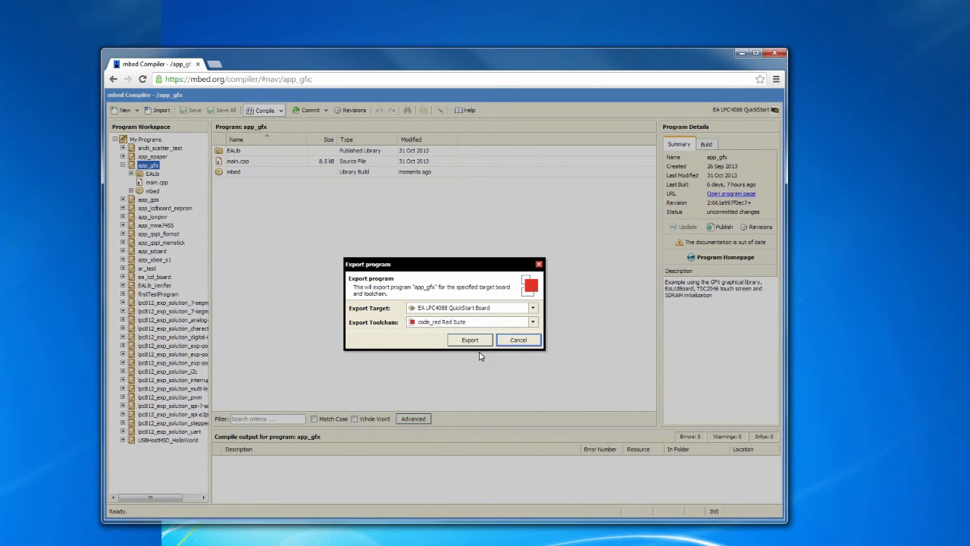
click(469, 340)
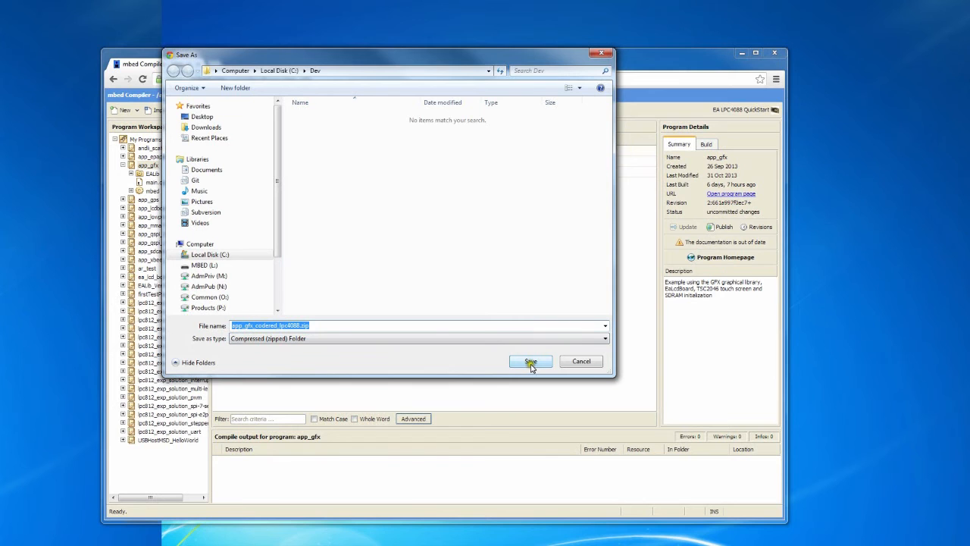
click(531, 361)
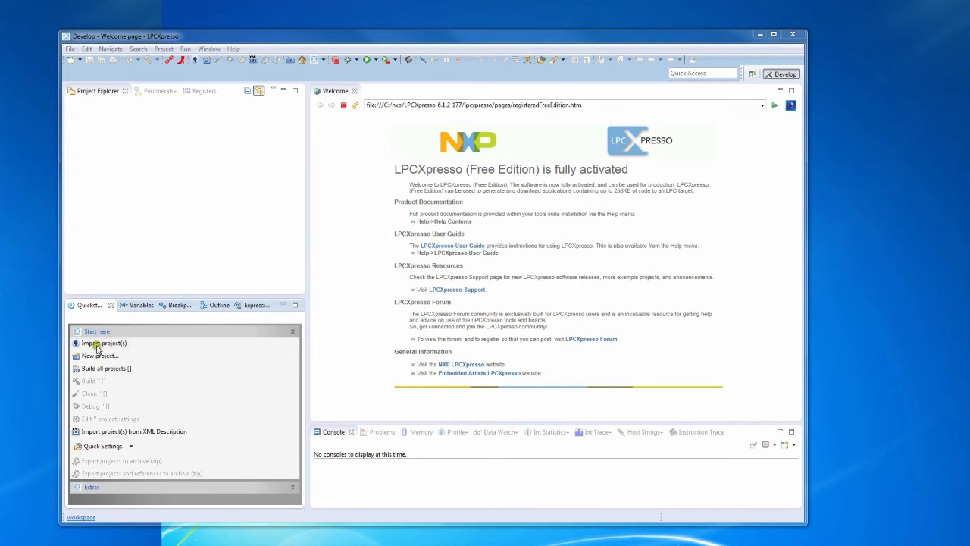
Import app_gfx from C:\Dev\app_gfx_codered_lpc4088.zip and expand the imported project.
click(104, 342)
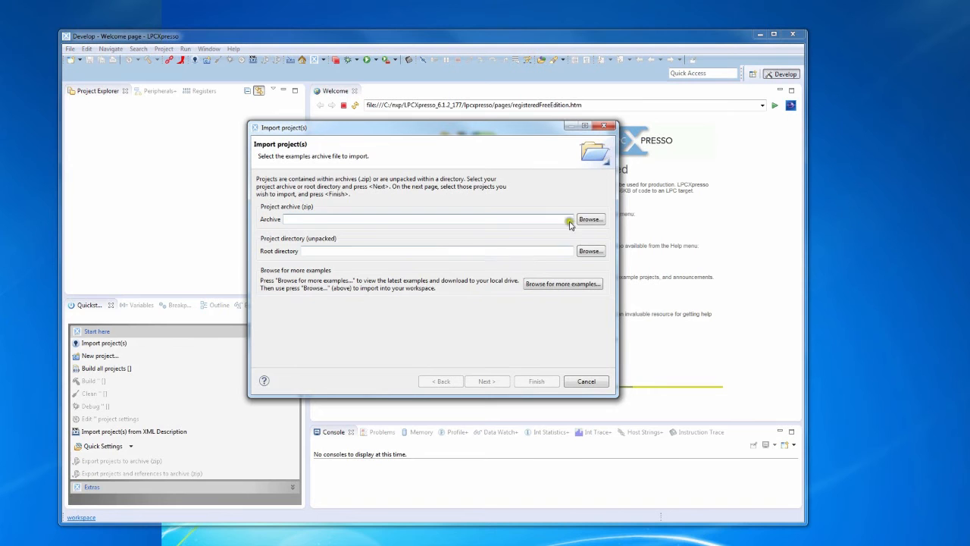
click(590, 219)
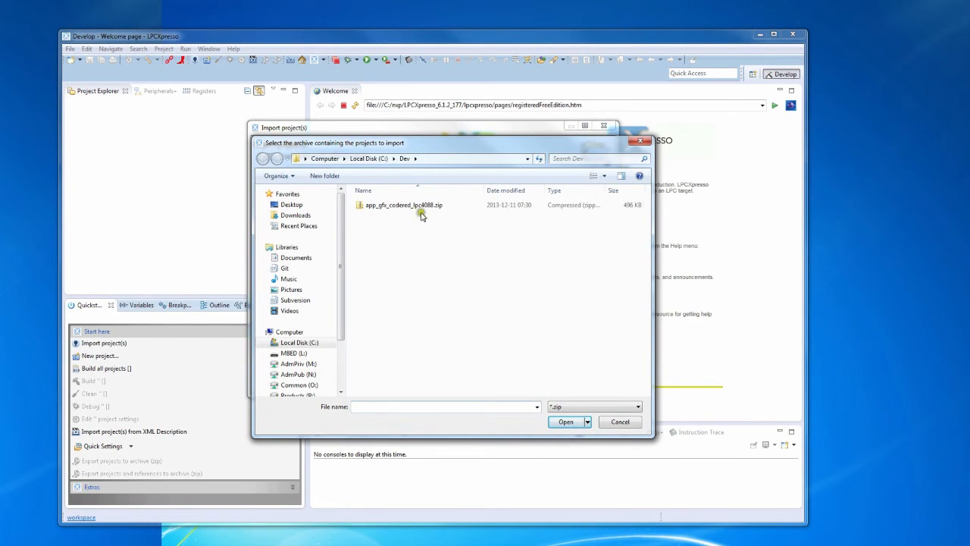
click(403, 205)
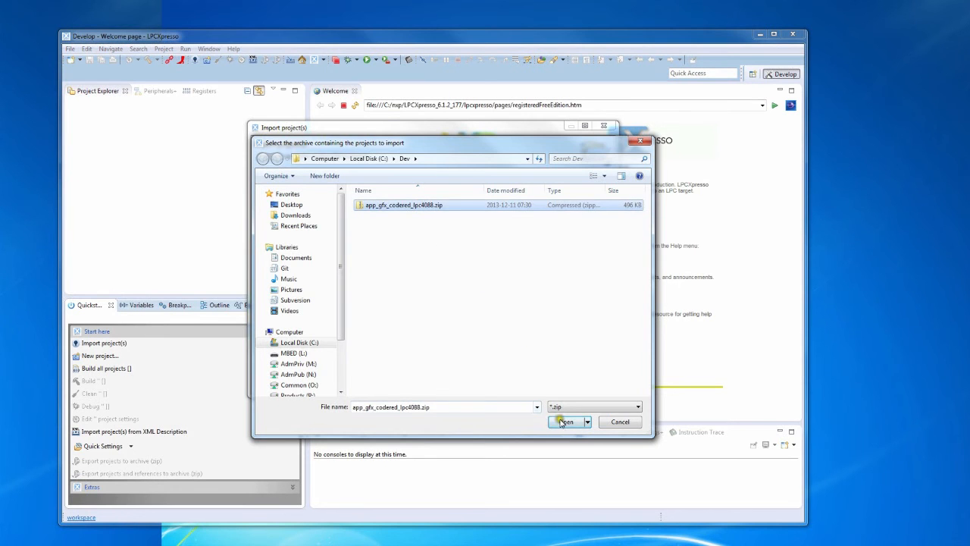
click(565, 422)
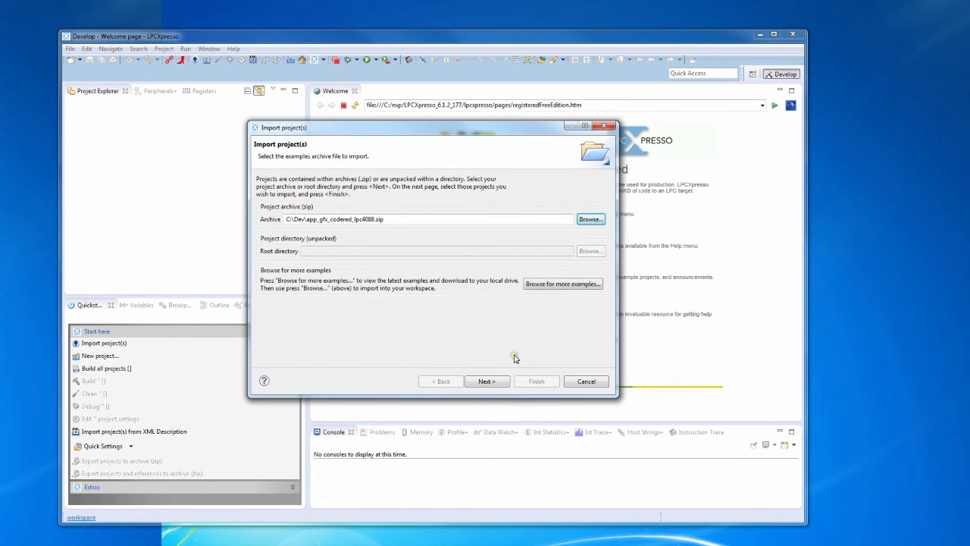
click(487, 381)
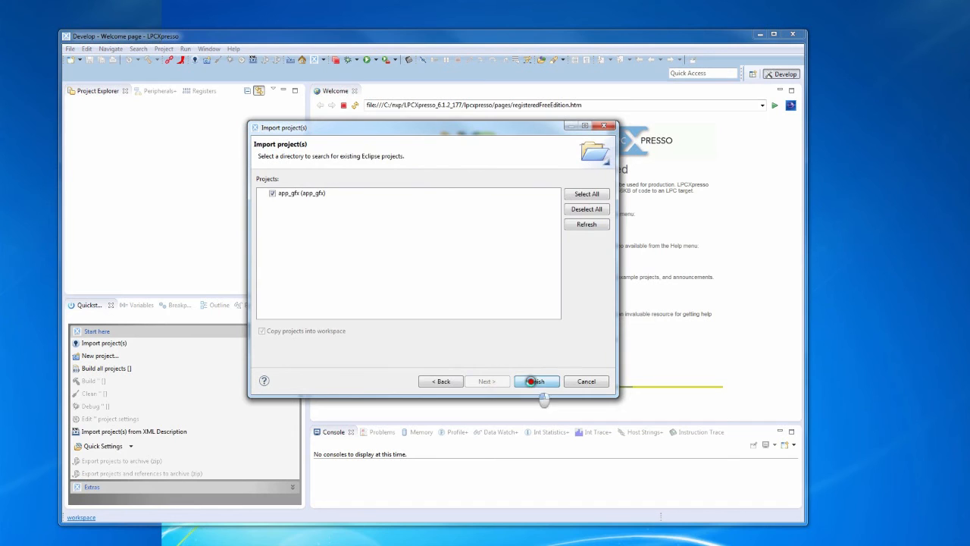
click(536, 381)
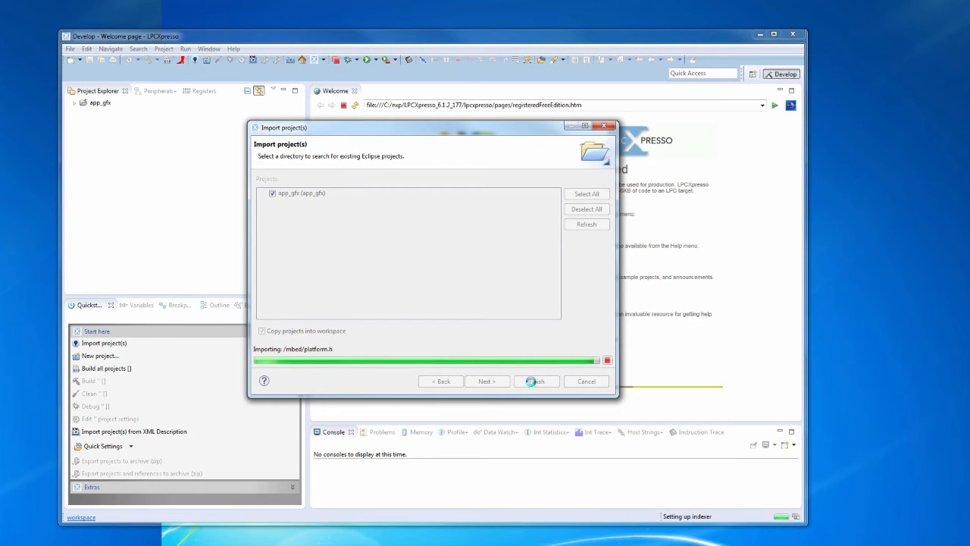
click(537, 381)
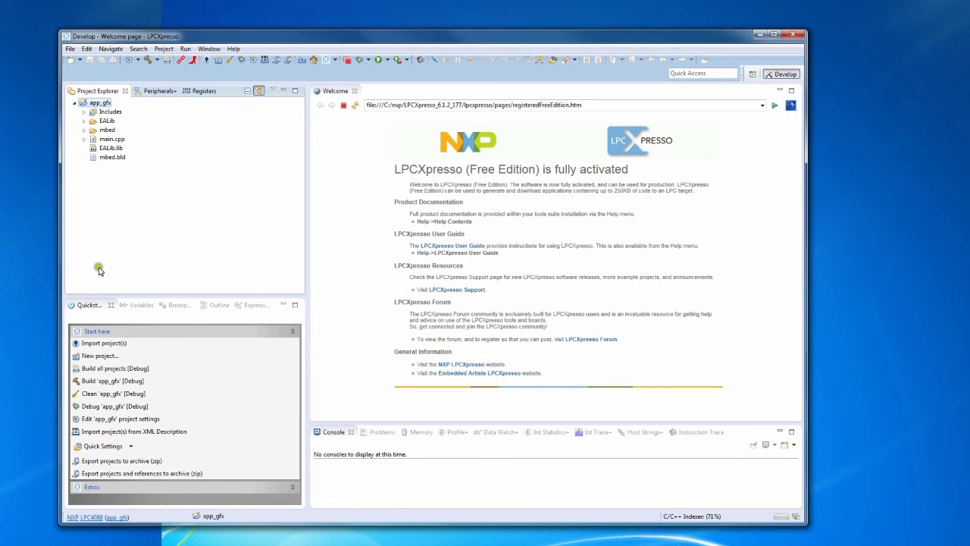
Build app_gfx [Debug] from the Quickstart panel, producing app_gfx.axf.
click(113, 381)
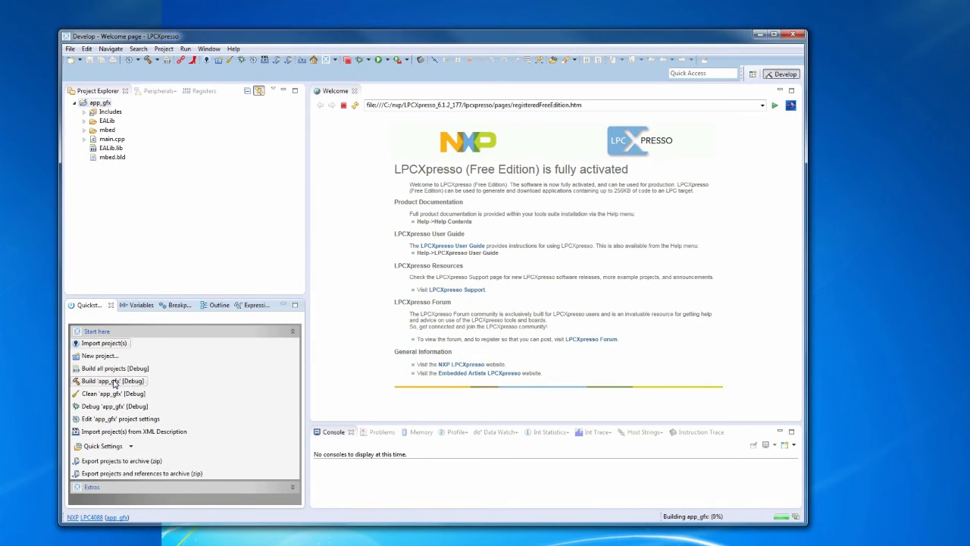
click(114, 381)
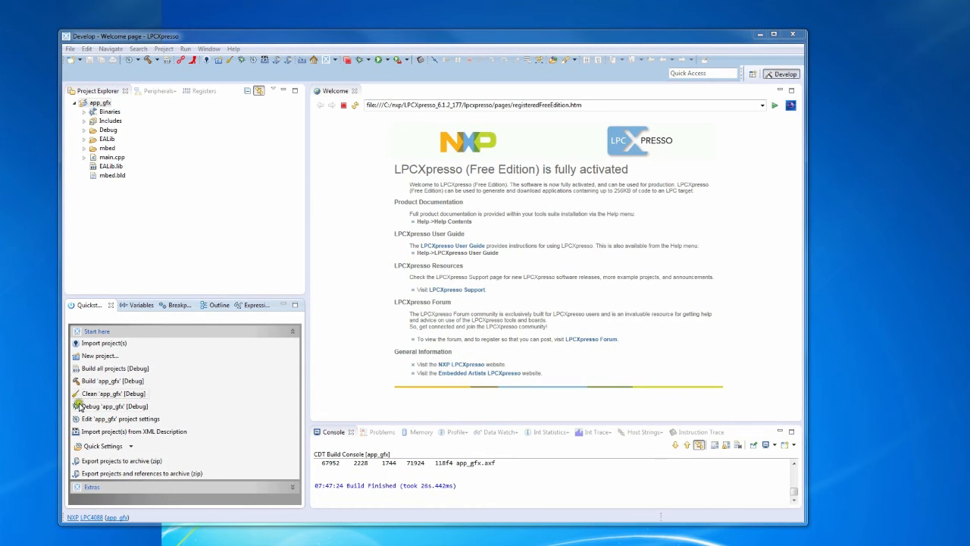
Debug app_gfx through the Redlink MBED CMSIS-DAP emulator, halting at main.cpp line 242.
click(114, 406)
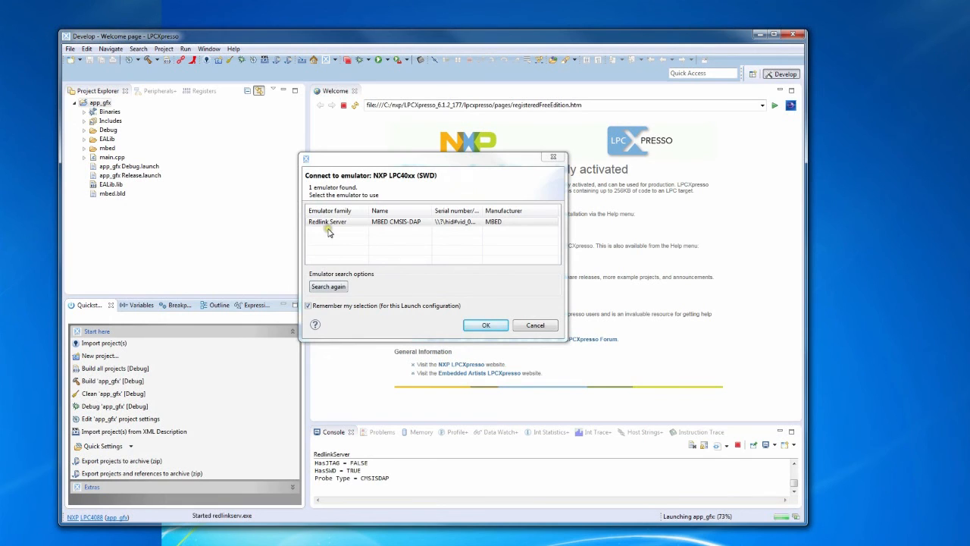
click(394, 221)
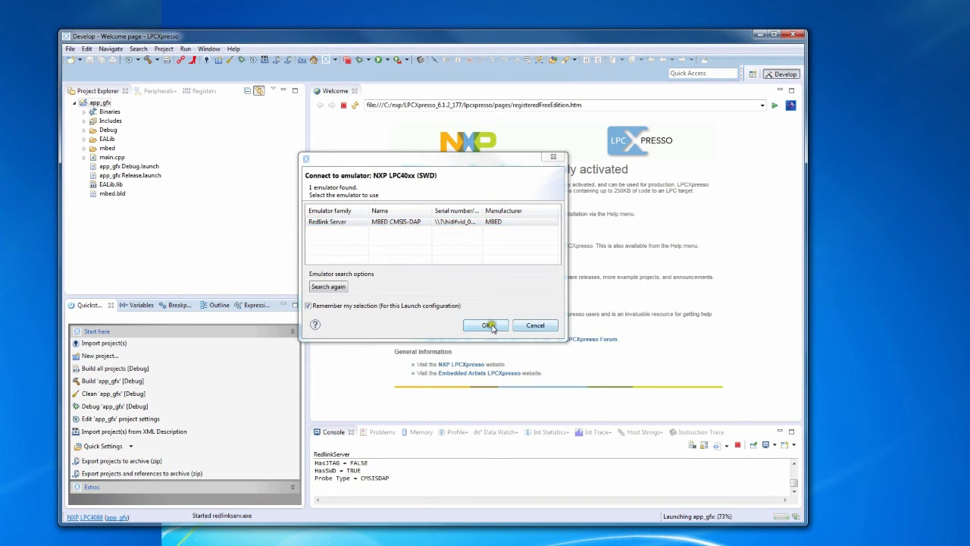
click(487, 325)
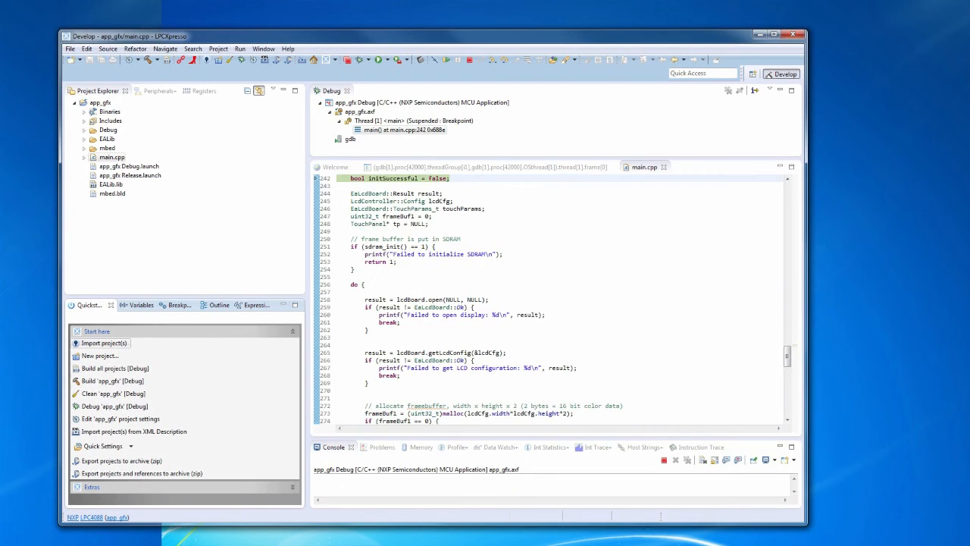
mouse_move(435, 275)
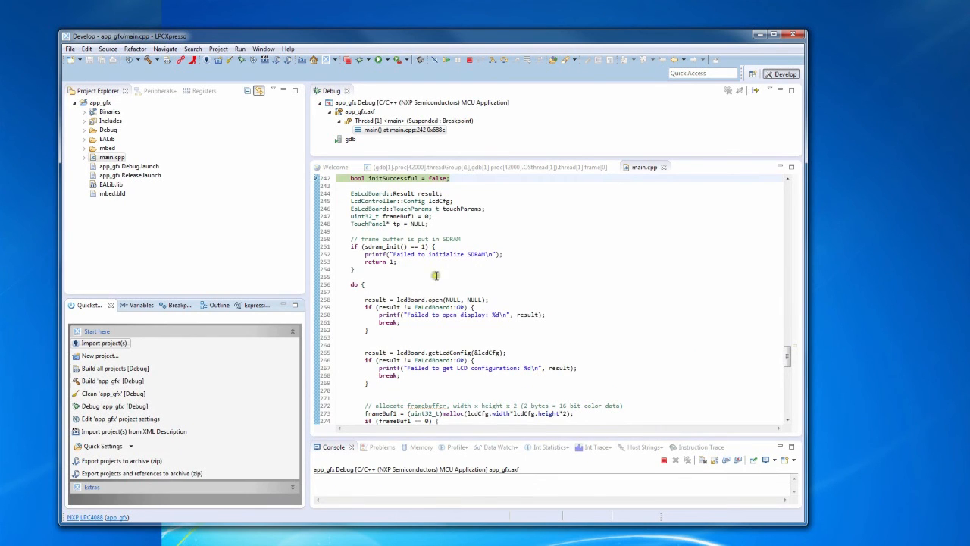
mouse_move(437, 275)
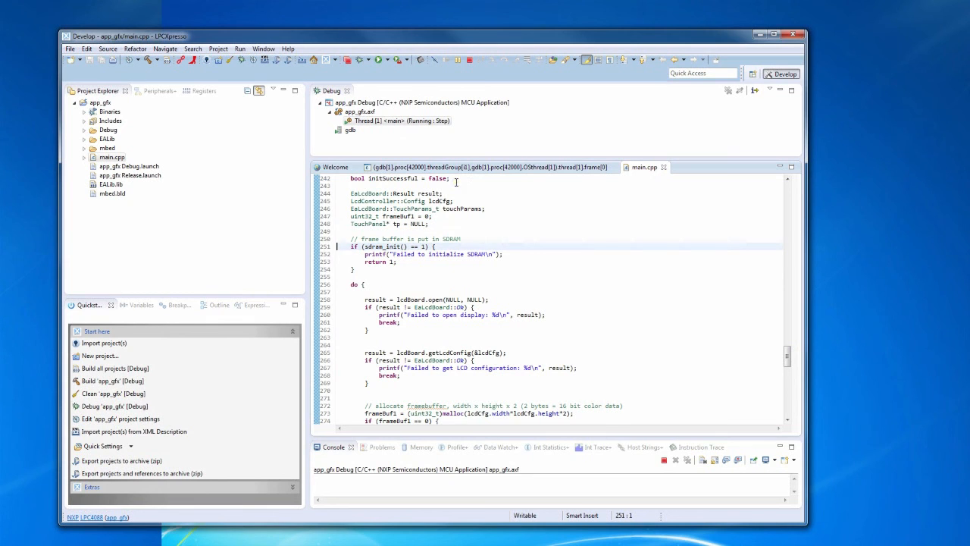
Show the CPU register values with execution at main.cpp line 258.
click(193, 91)
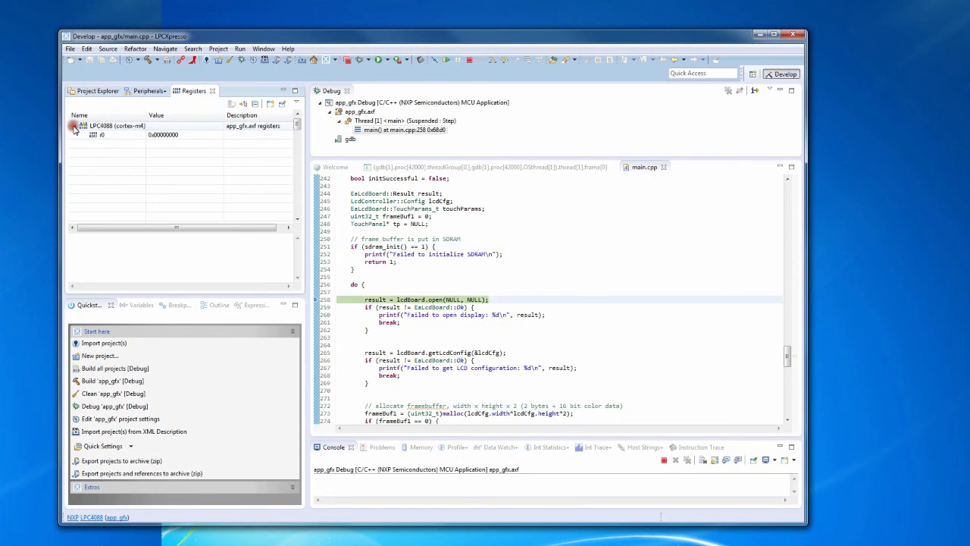
Expand the LPC4088 core registers, then view the CANAF peripheral's details under Peripherals+.
click(74, 125)
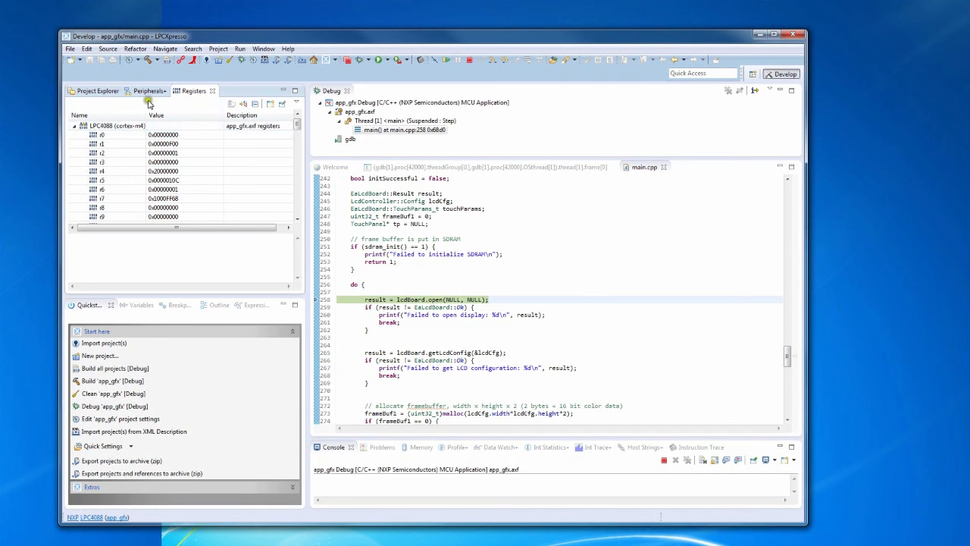
click(149, 90)
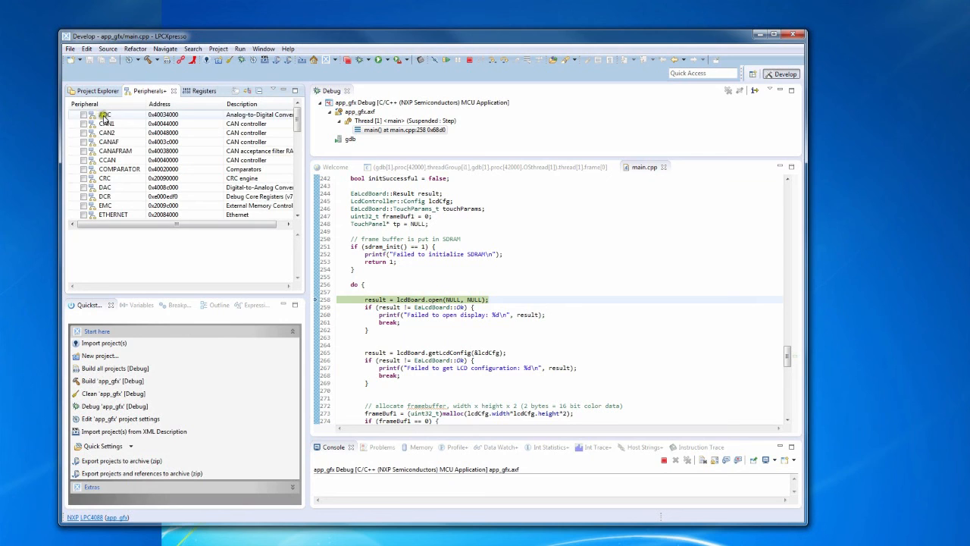
click(109, 141)
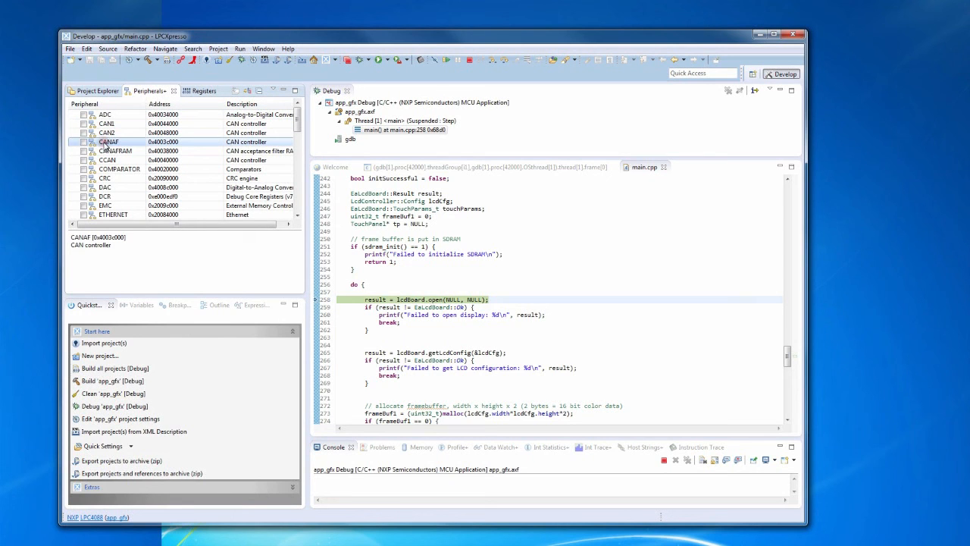